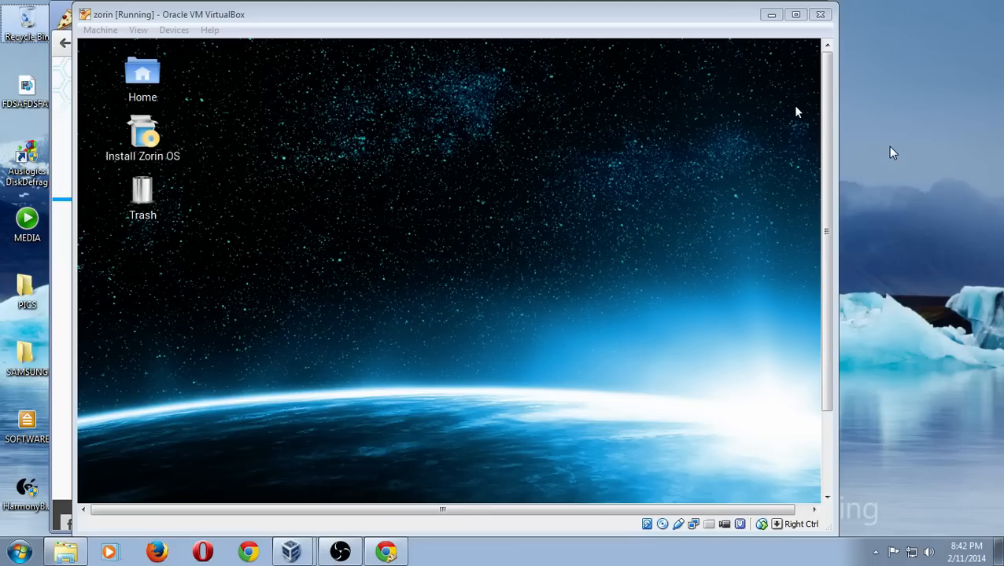
mouse_move(944, 207)
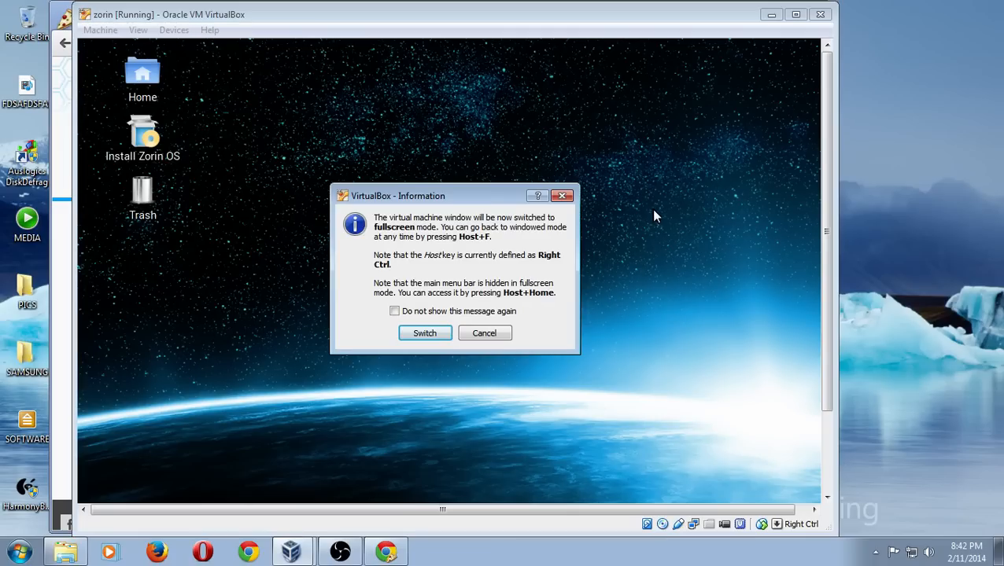
mouse_move(425, 334)
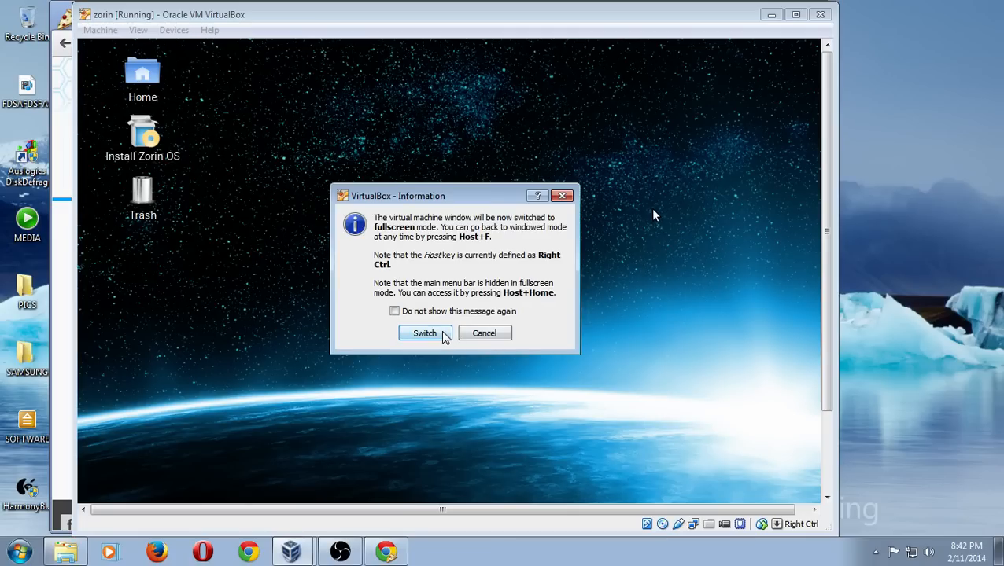
Confirm switching the virtual machine to fullscreen in the VirtualBox dialog
click(425, 334)
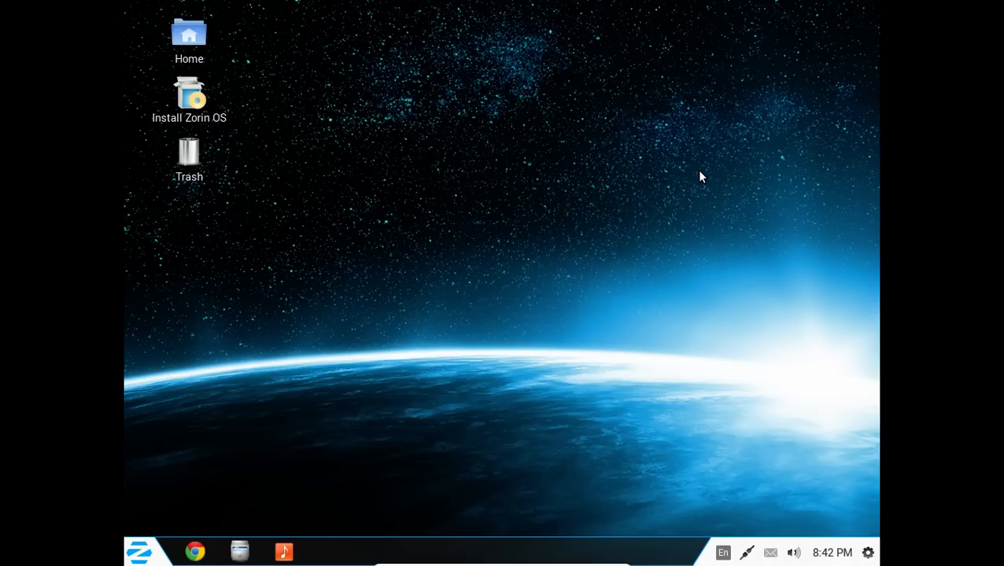
mouse_move(637, 249)
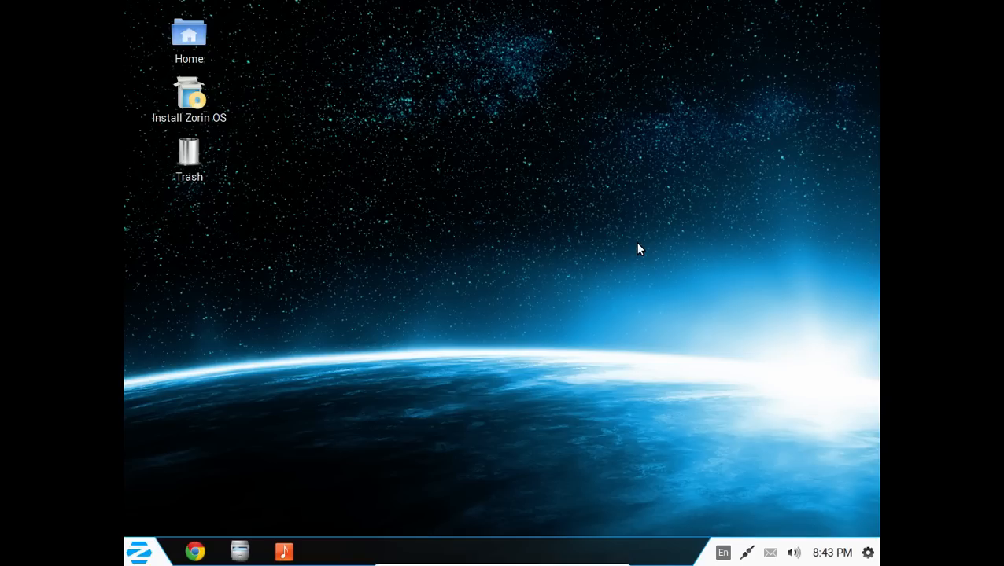
mouse_move(675, 532)
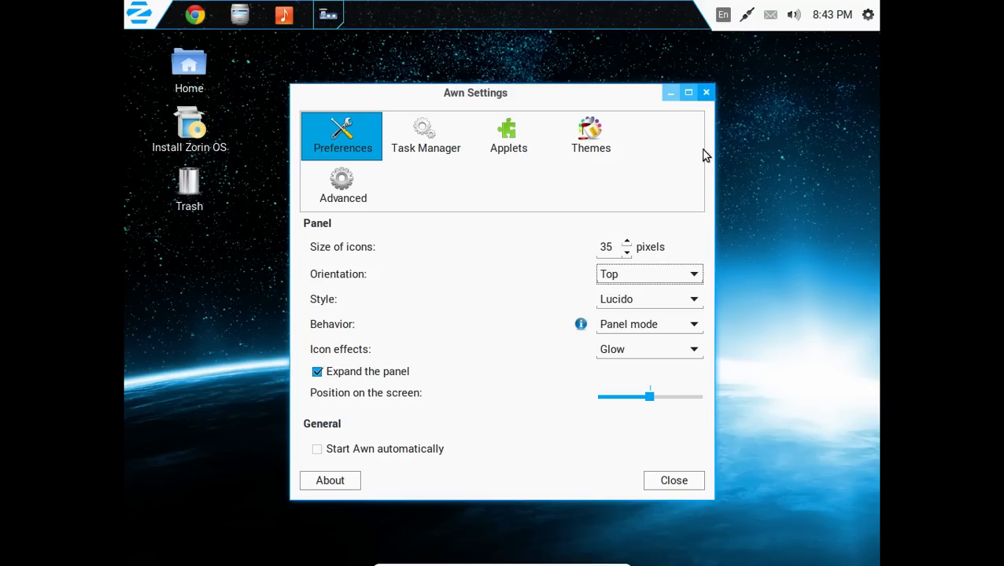
Look through Awn Settings' Task Manager, Applets and Advanced pages, ending on Applets
click(425, 136)
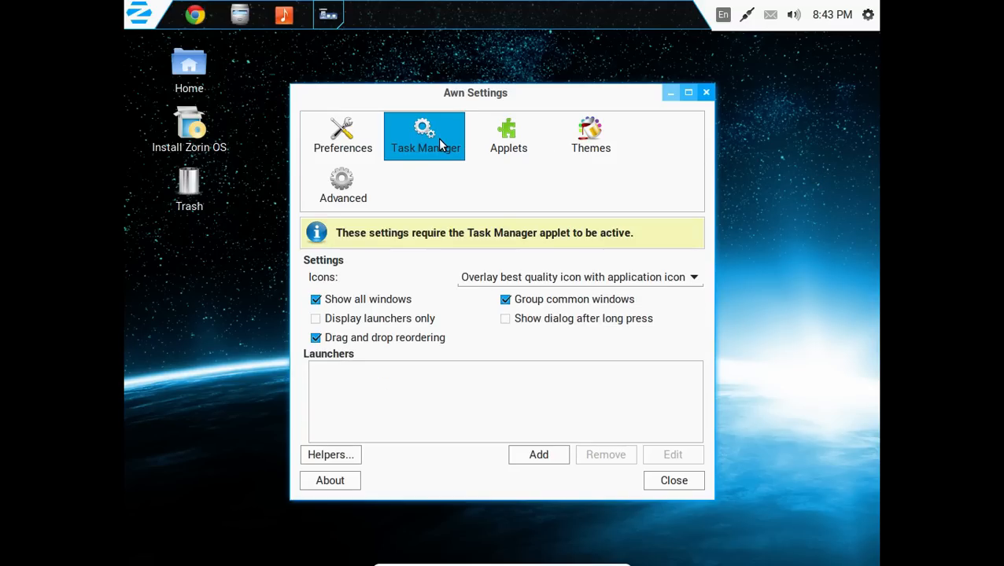
click(509, 135)
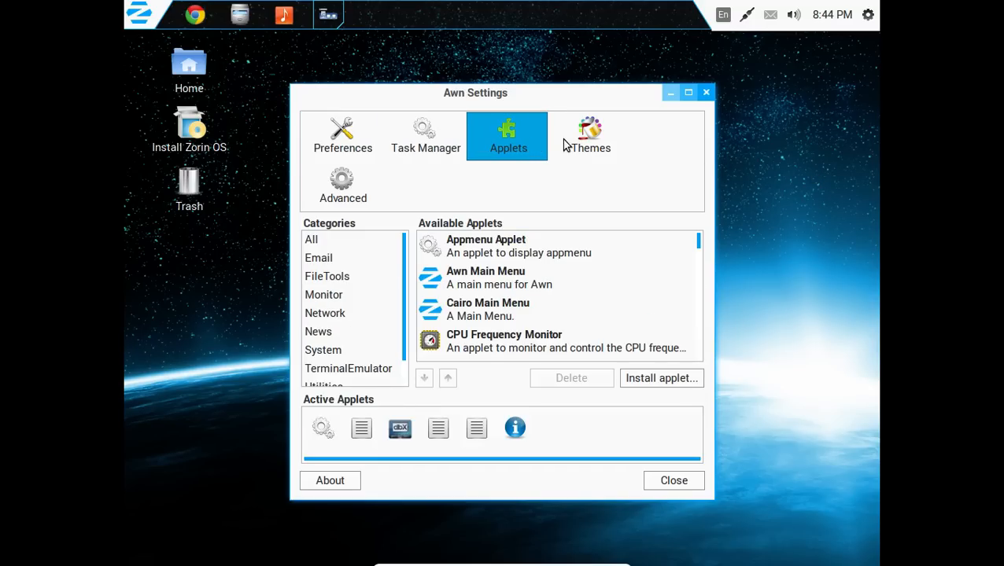
click(341, 185)
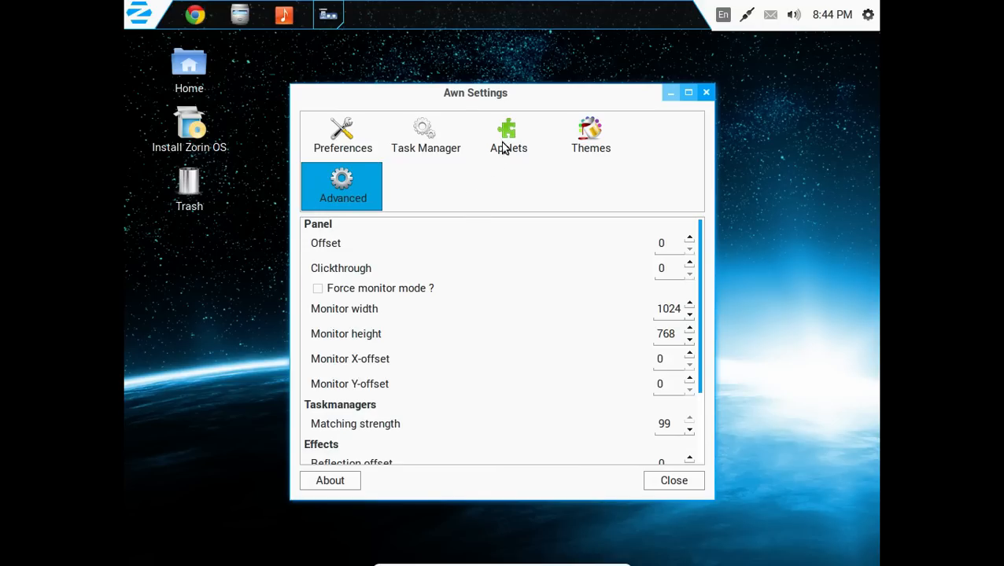
click(507, 136)
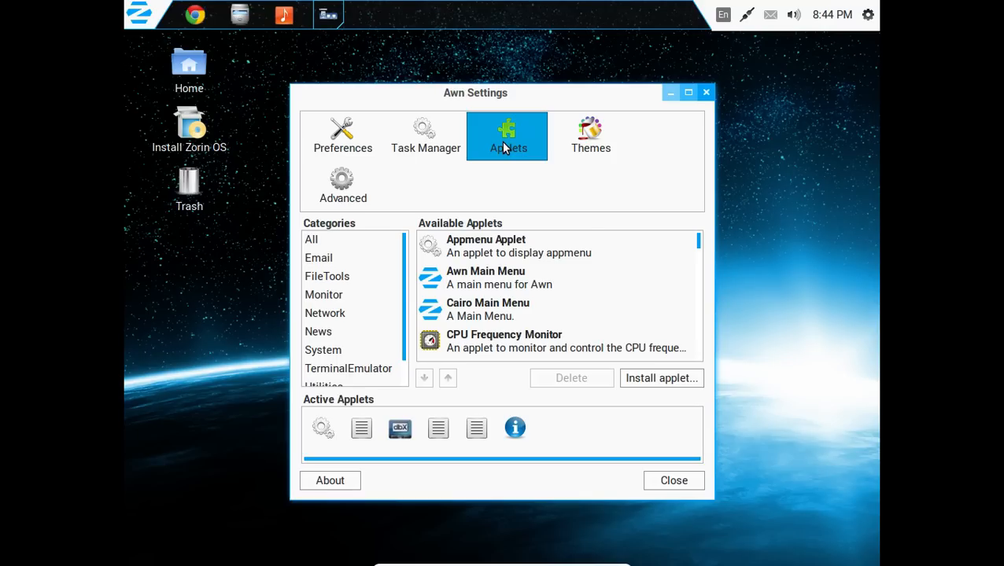
mouse_move(753, 252)
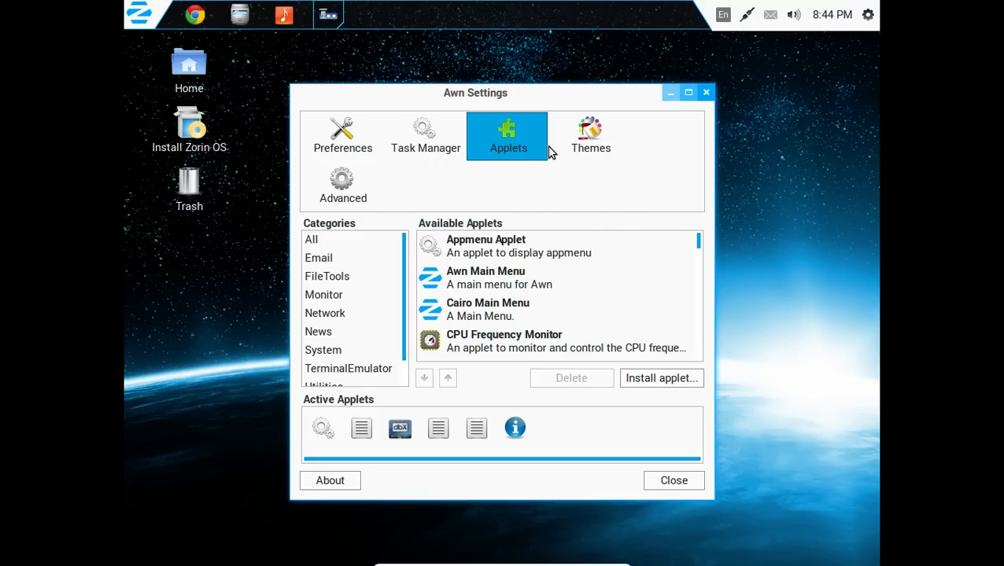
mouse_move(686, 262)
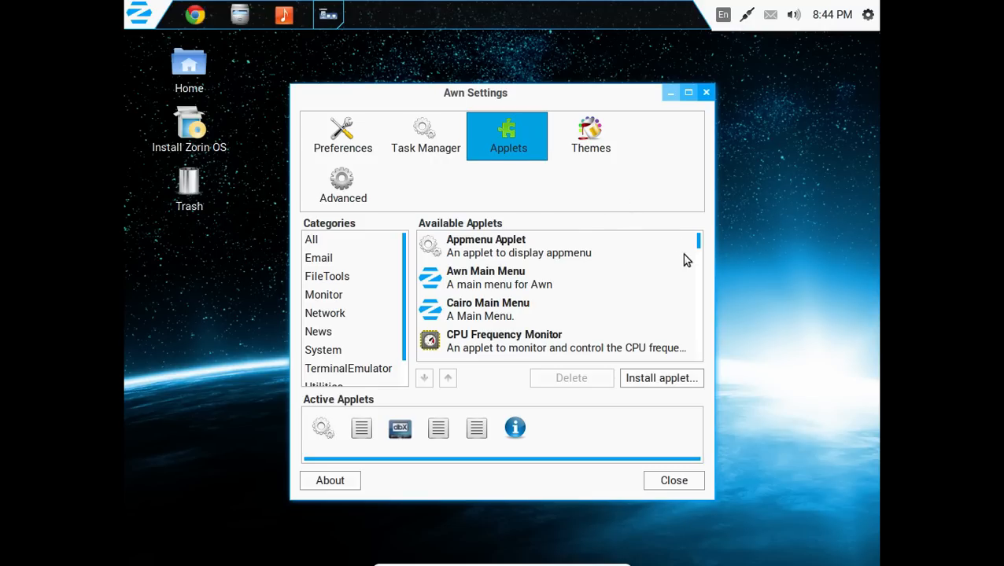
Add the Places applet to Awn's active applets and close Awn Settings
scroll(down, 3)
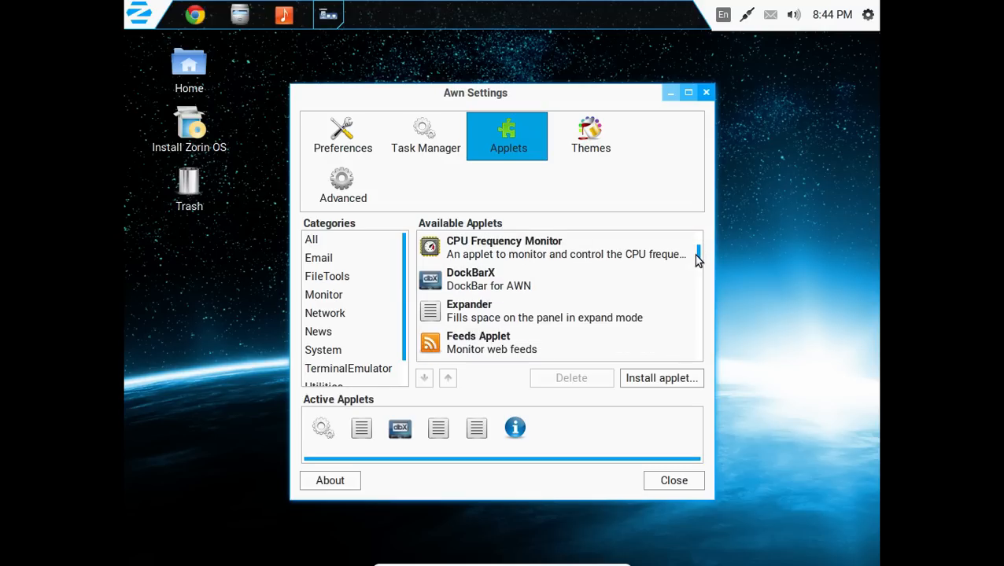
scroll(down, 3)
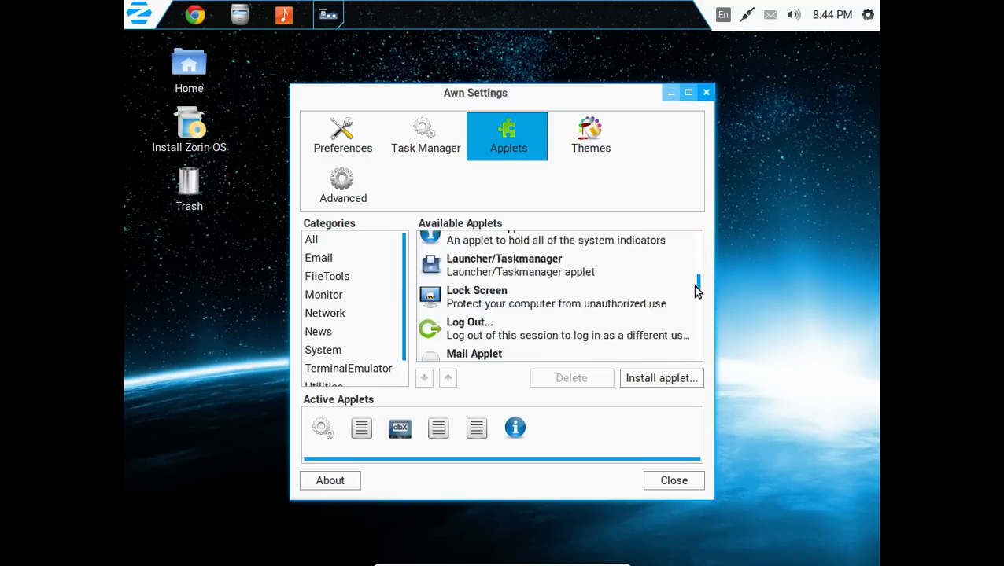
scroll(down, 3)
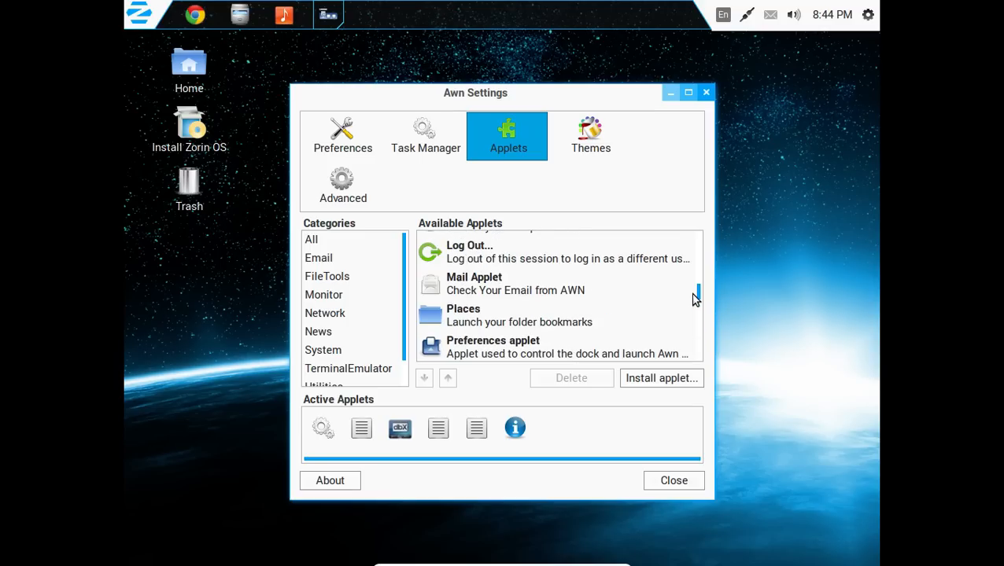
click(519, 315)
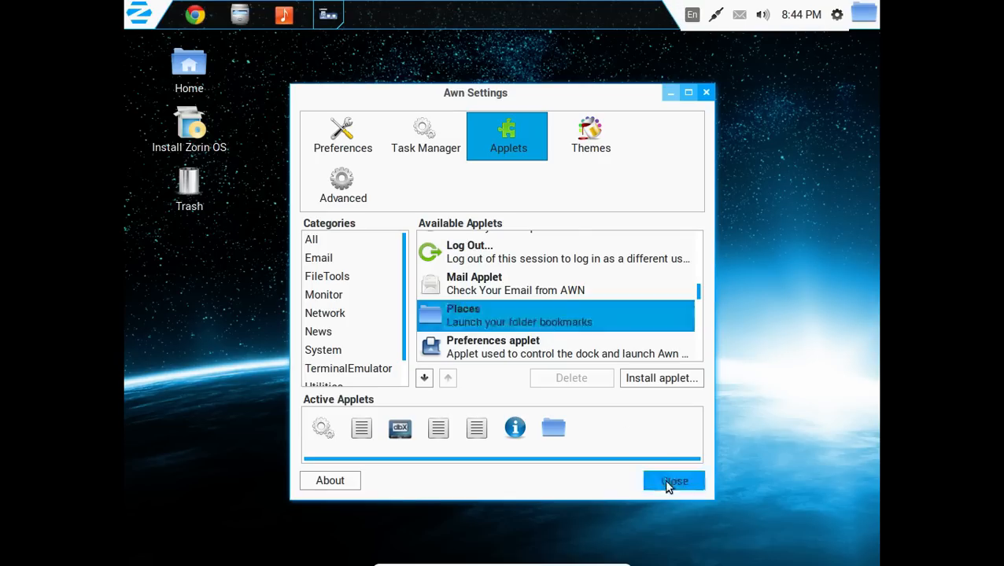
click(673, 482)
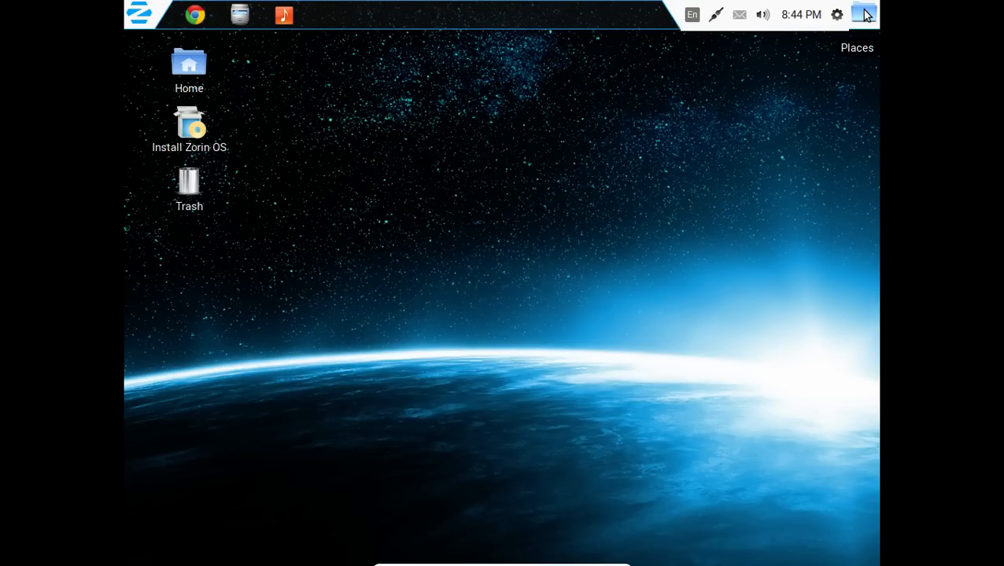
mouse_move(723, 156)
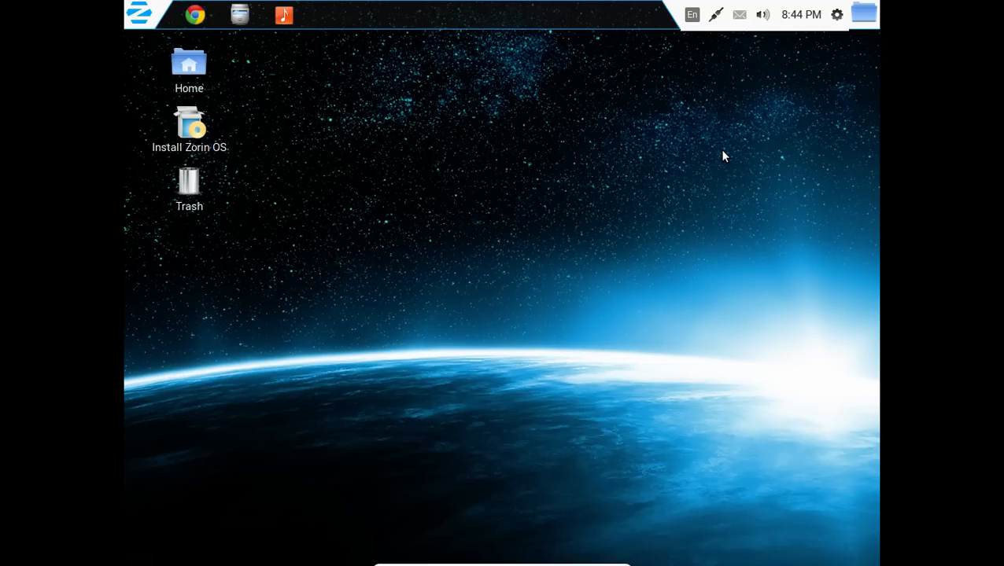
Open the Home folder from the desktop in Files and return to Home after Documents
click(189, 66)
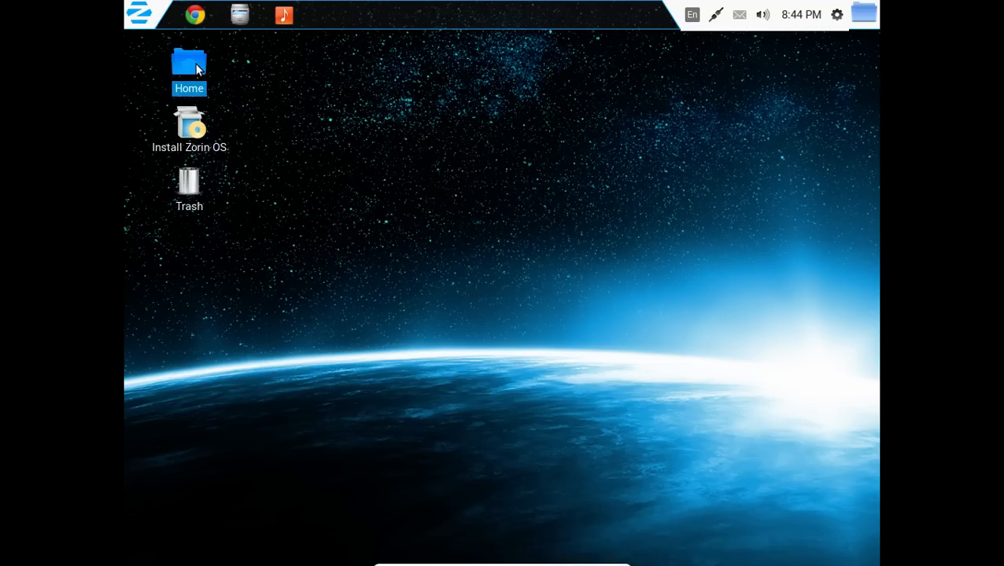
double_click(189, 62)
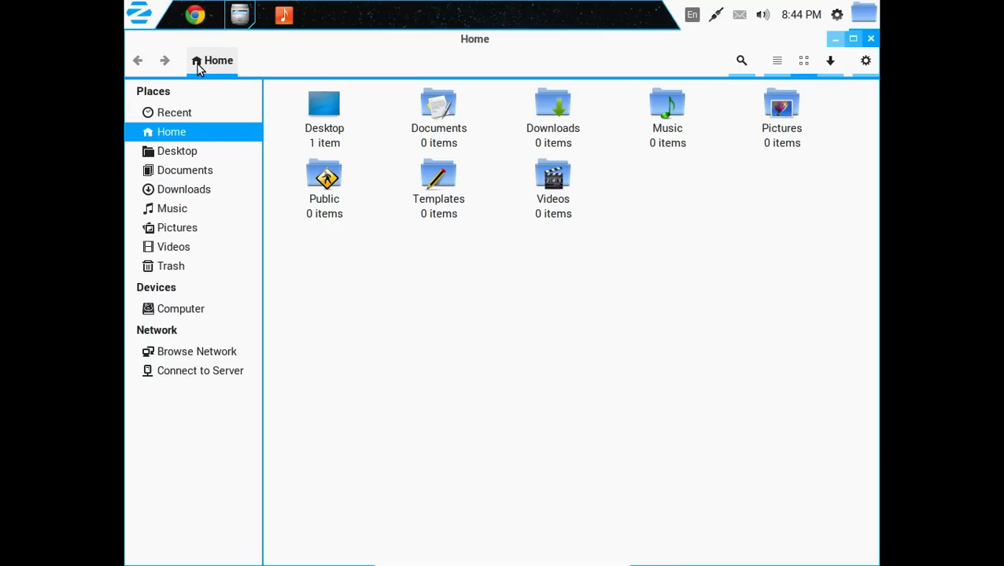
mouse_move(206, 118)
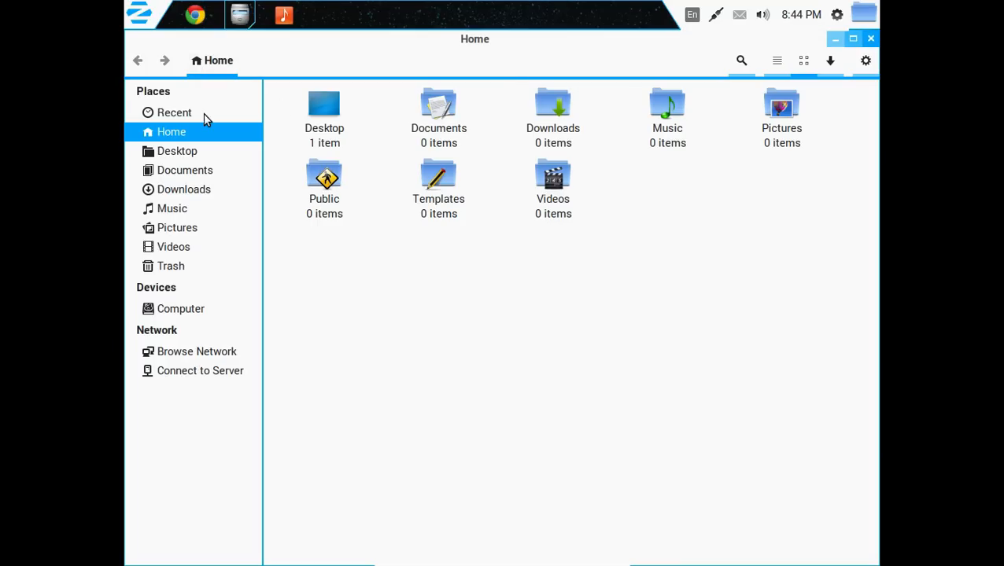
mouse_move(183, 142)
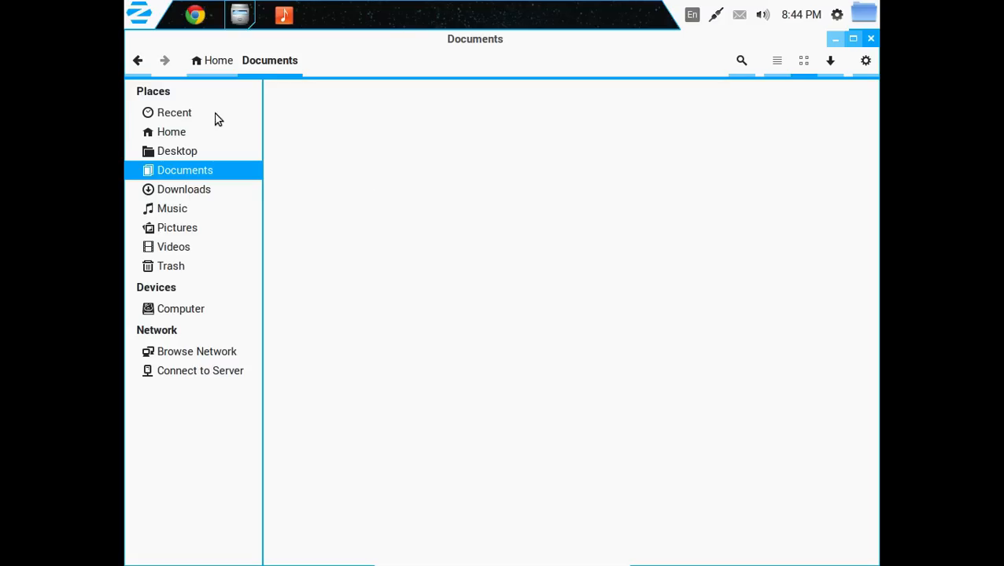
click(172, 132)
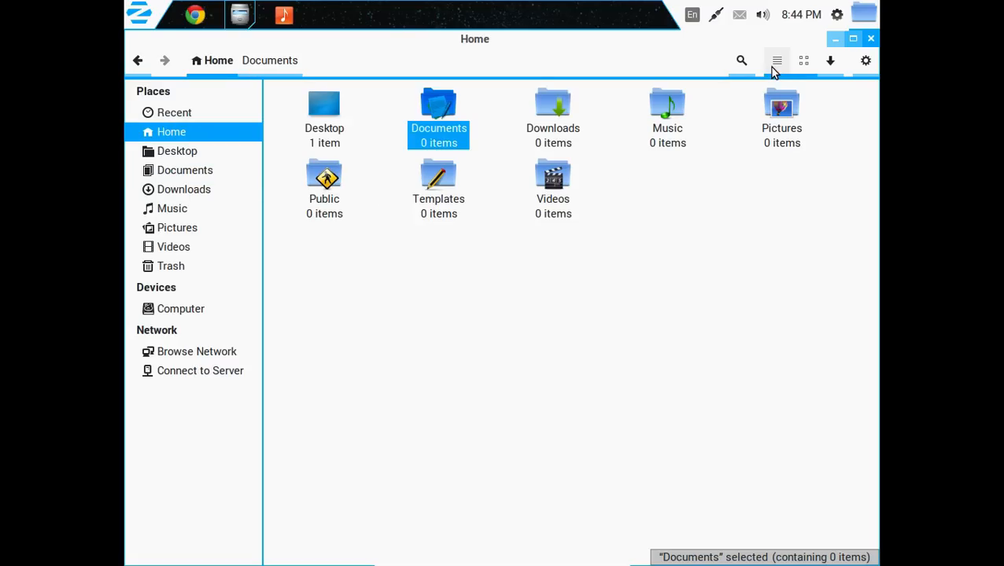
Switch the Home folder between list and icon layouts, then show Files' application menu
click(777, 60)
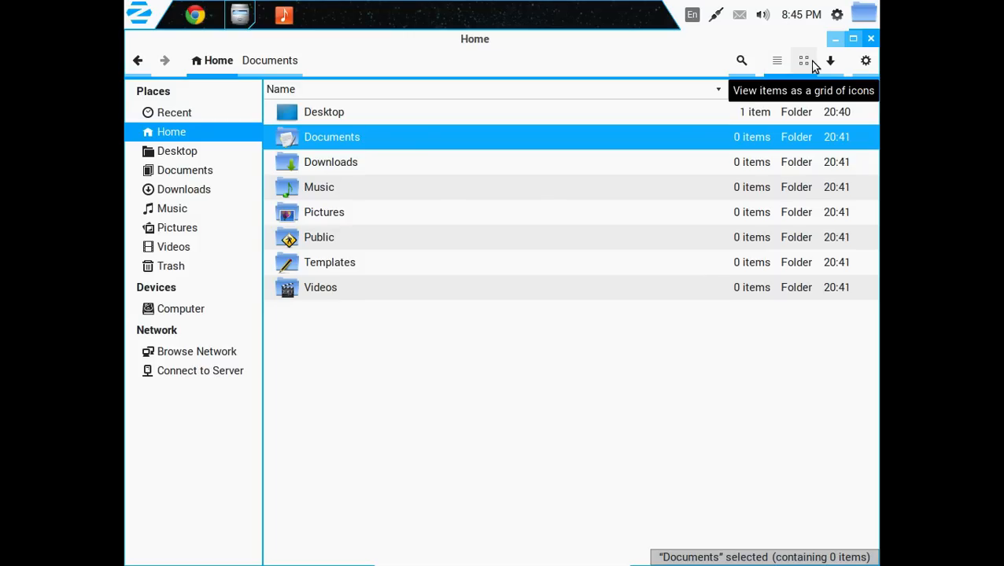
click(802, 59)
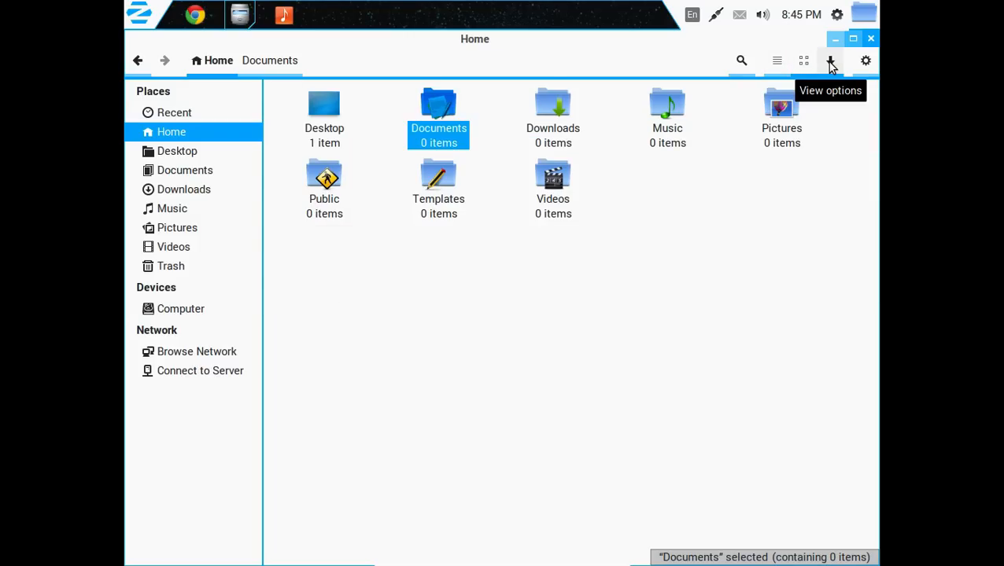
click(831, 60)
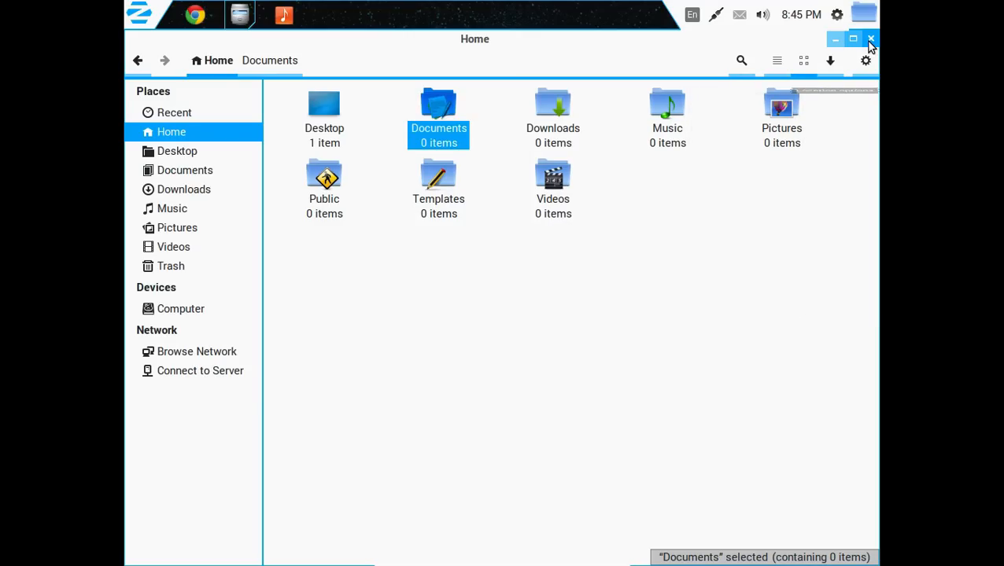
click(865, 60)
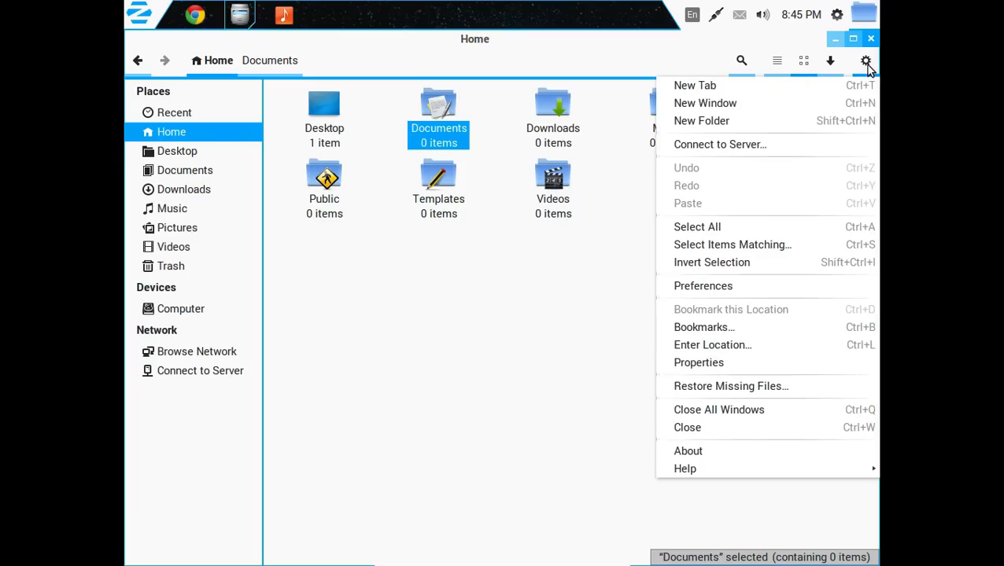
mouse_move(743, 288)
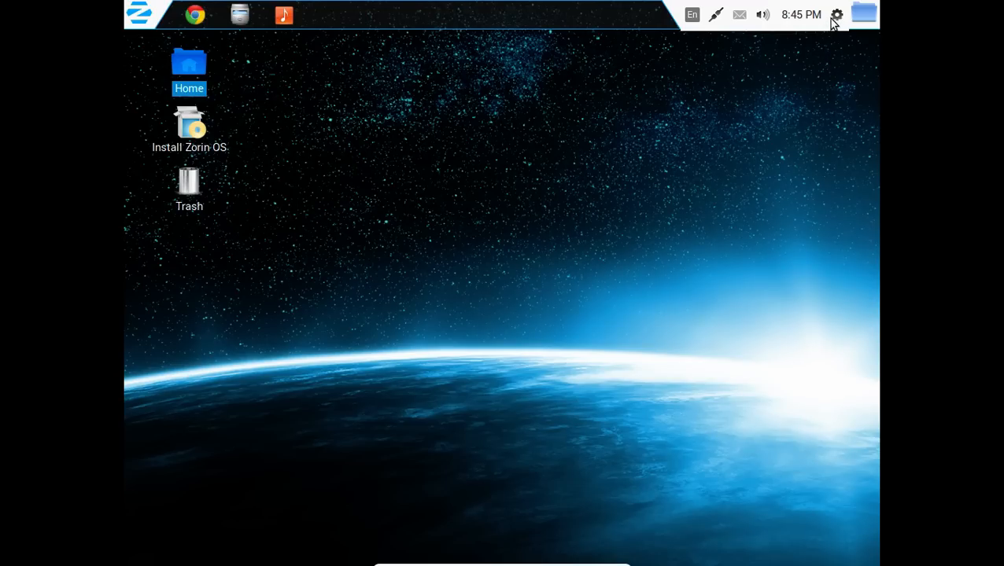
Check the panel's session menu and the clock's monthly calendar
click(837, 14)
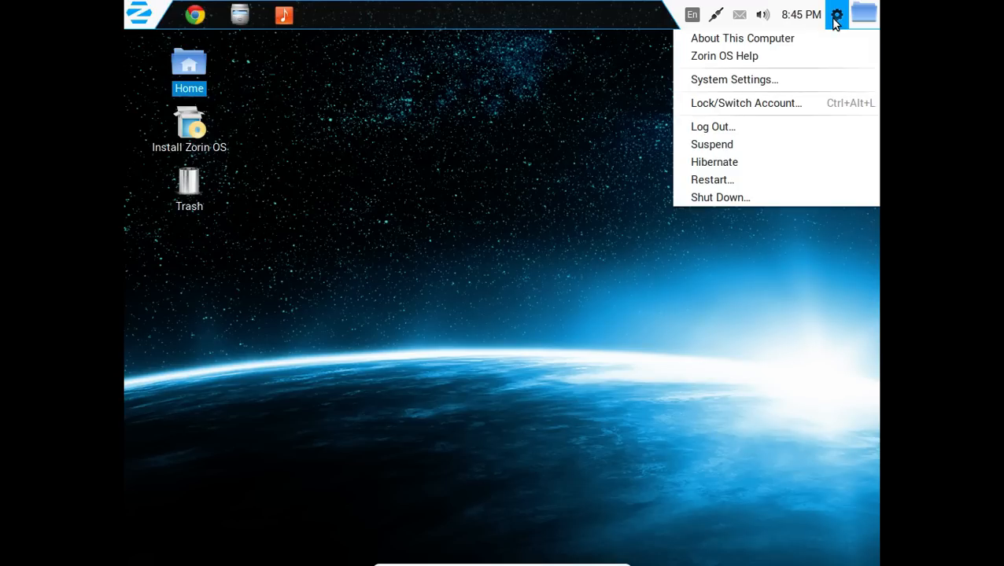
click(799, 14)
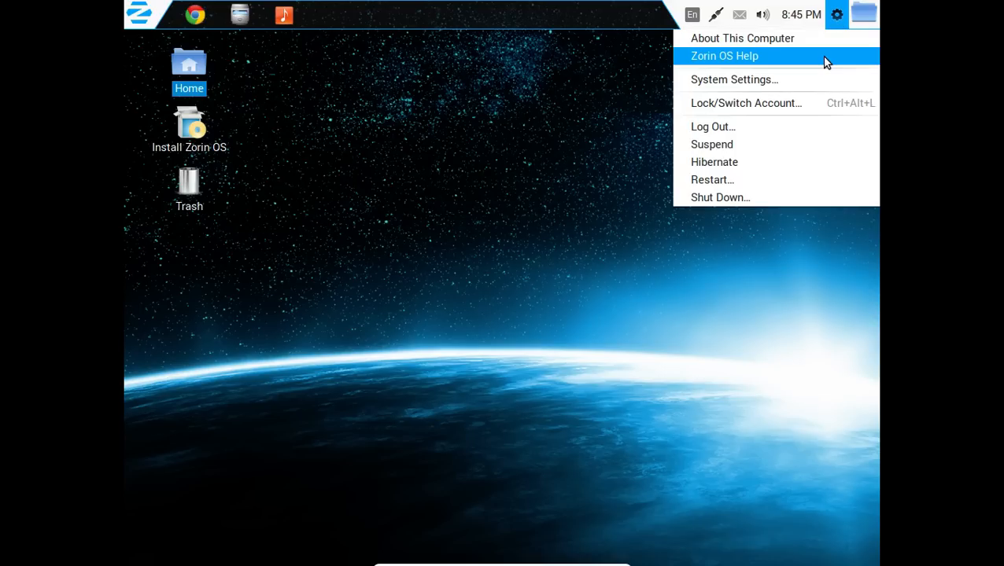
mouse_move(826, 79)
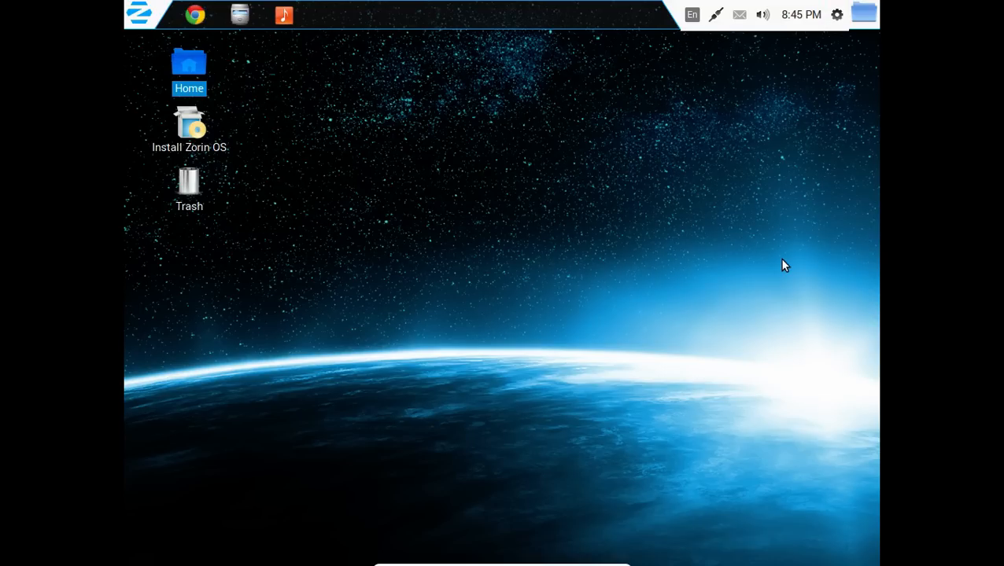
mouse_move(790, 255)
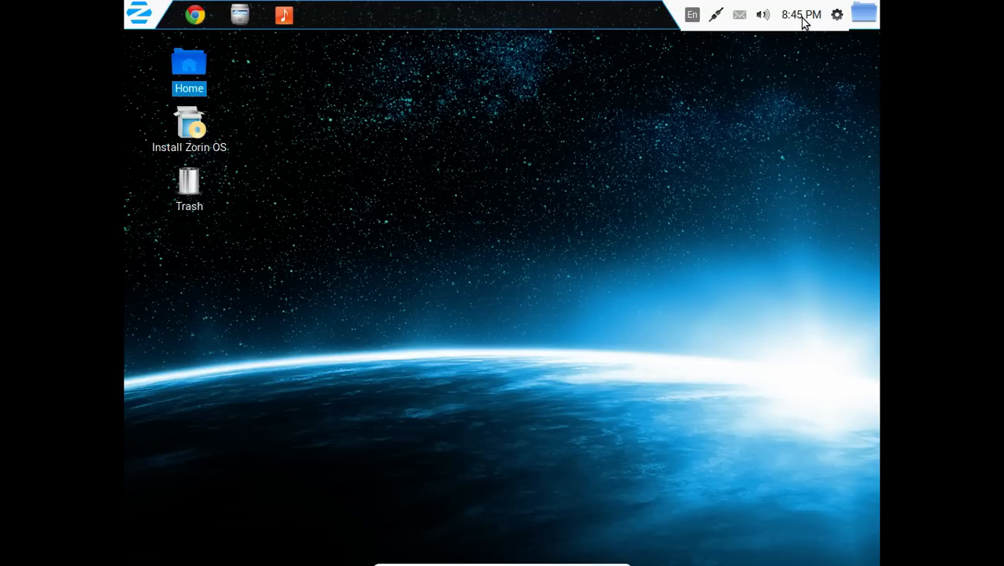
click(799, 14)
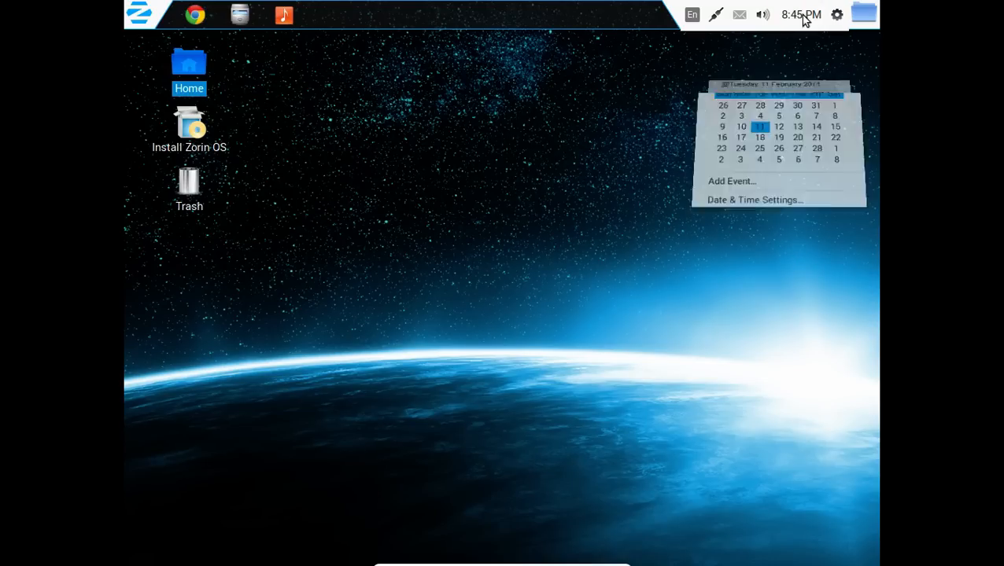
Show the volume controls and bring up the full Sound settings window
click(763, 14)
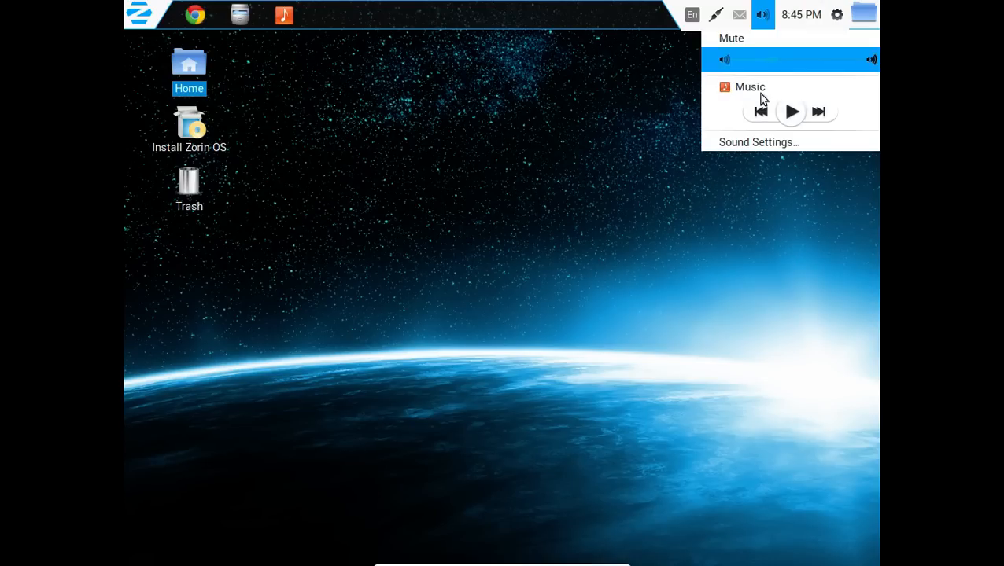
click(768, 151)
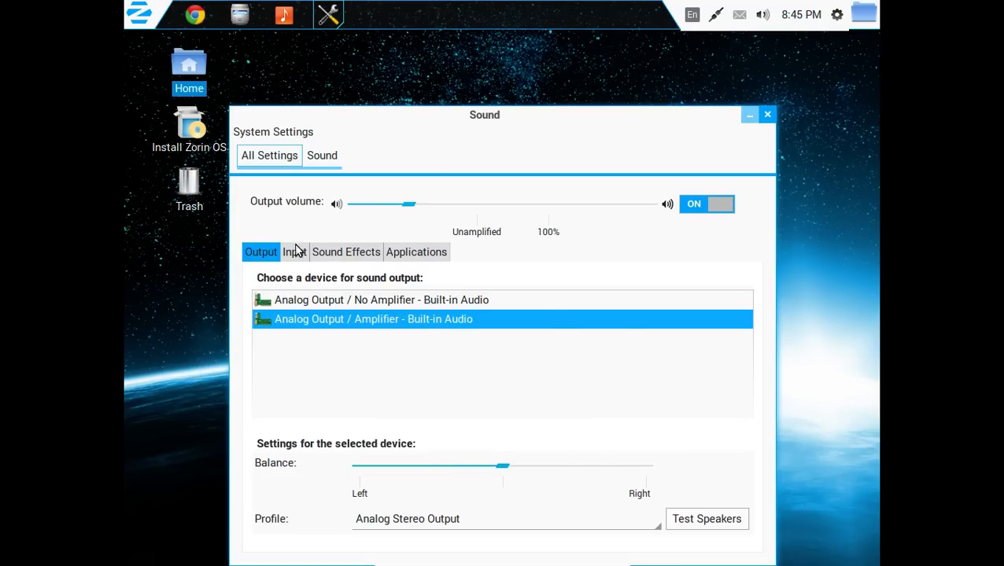
Look at the Sound Effects alert sounds, return to Output, and close the Sound window
click(346, 252)
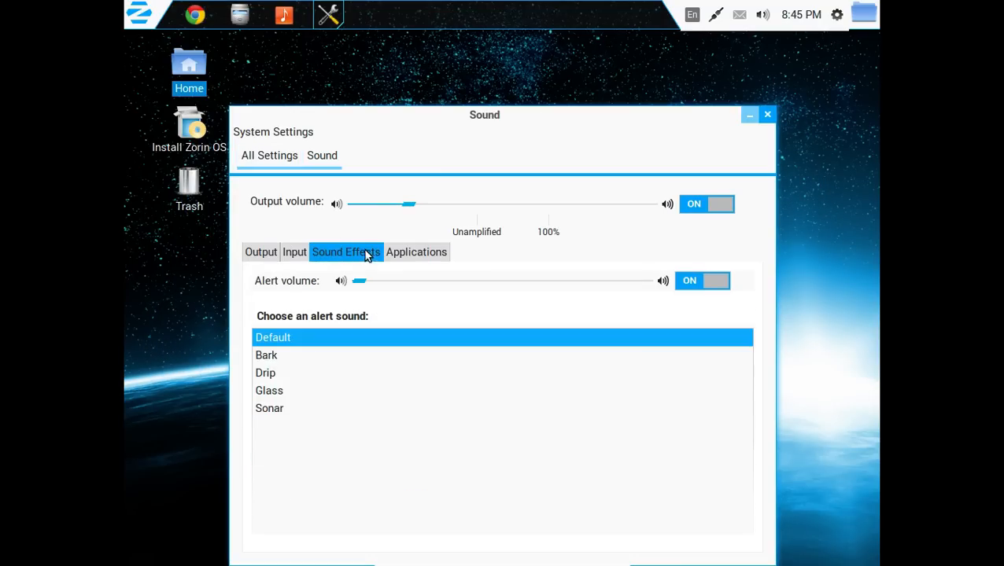
click(261, 251)
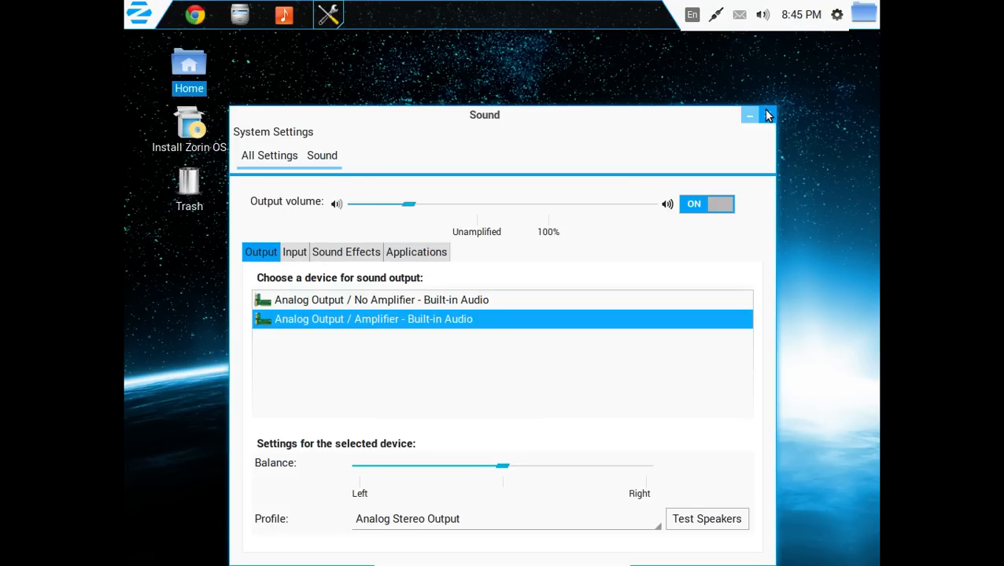
click(768, 115)
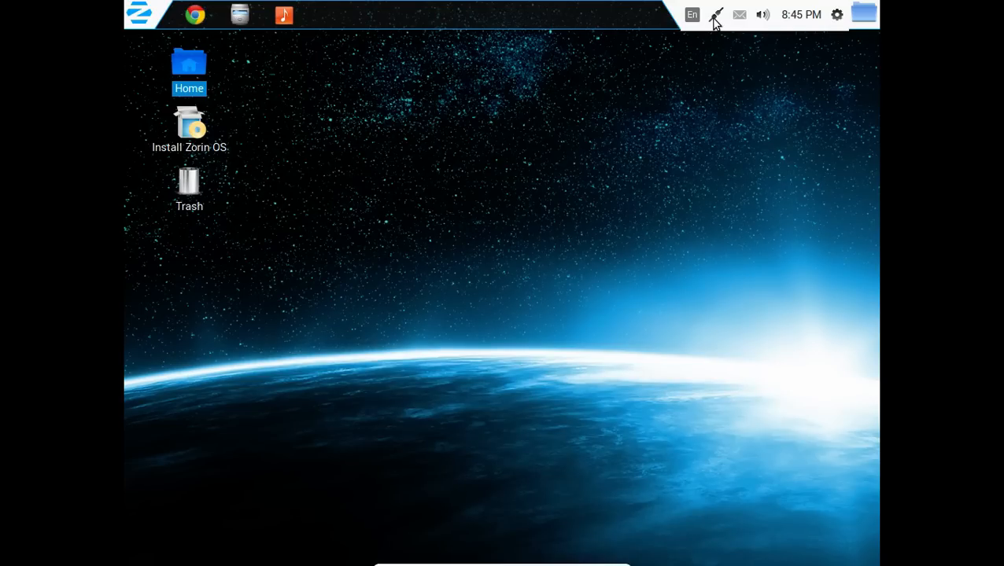
mouse_move(695, 19)
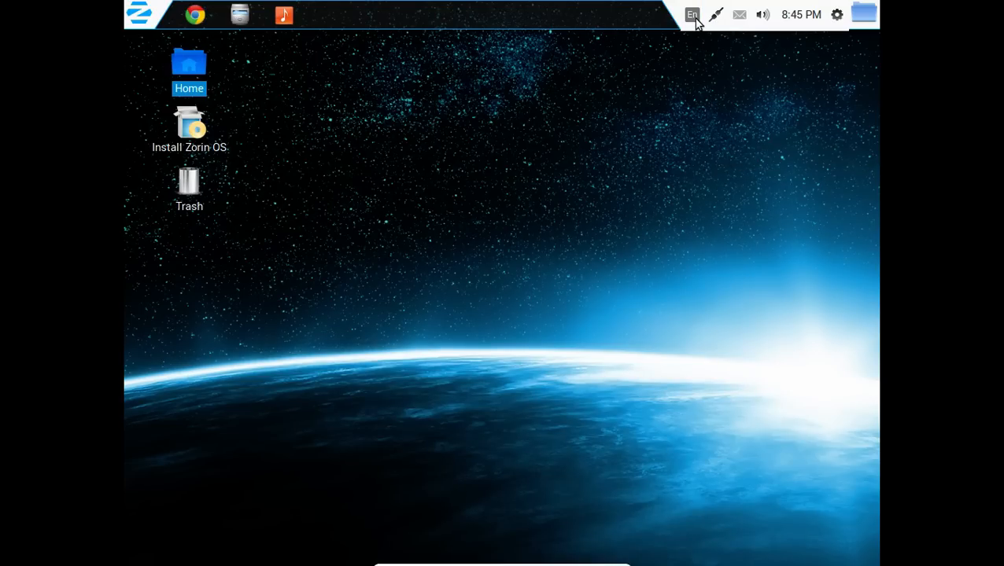
click(692, 14)
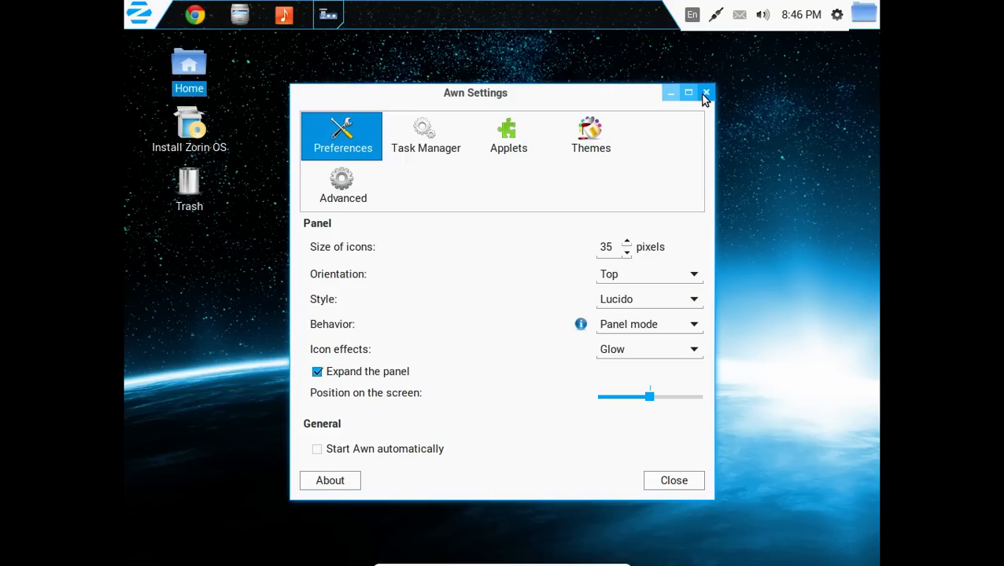
click(705, 93)
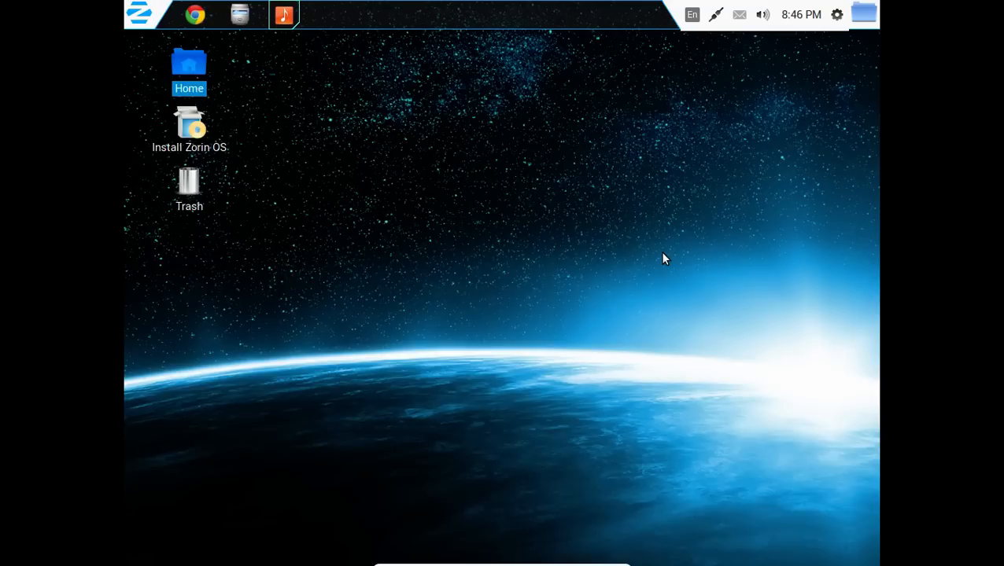
click(284, 14)
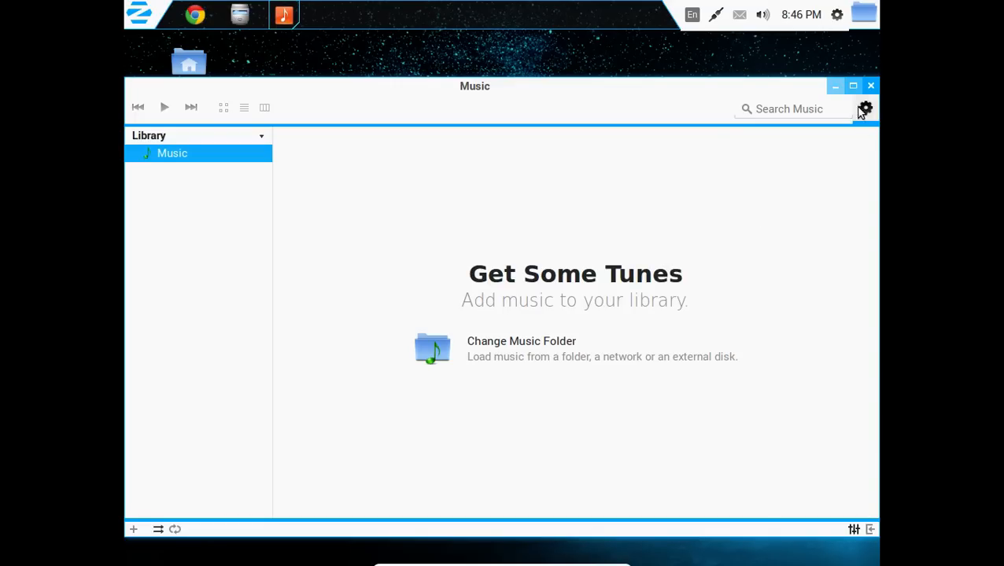
click(872, 85)
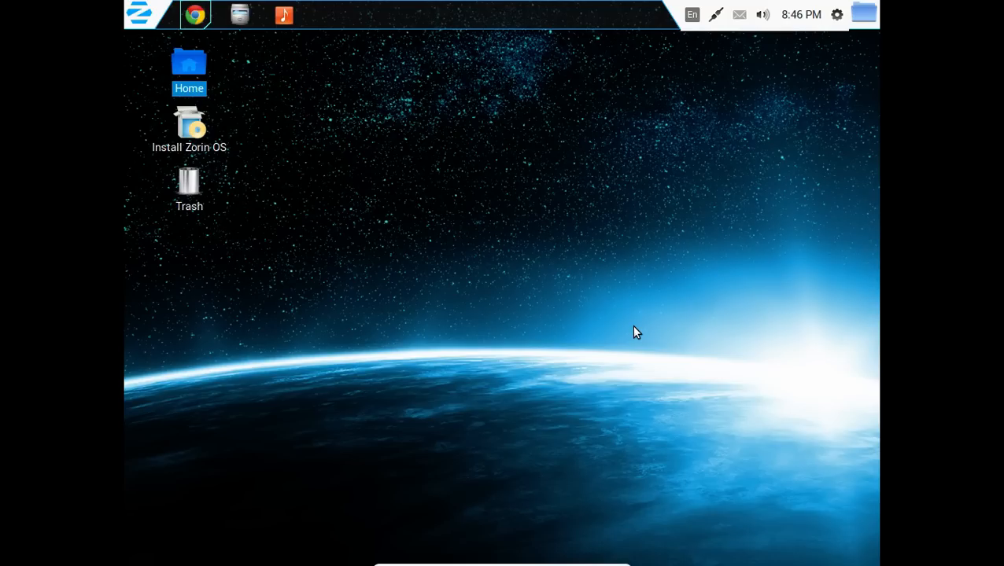
click(195, 14)
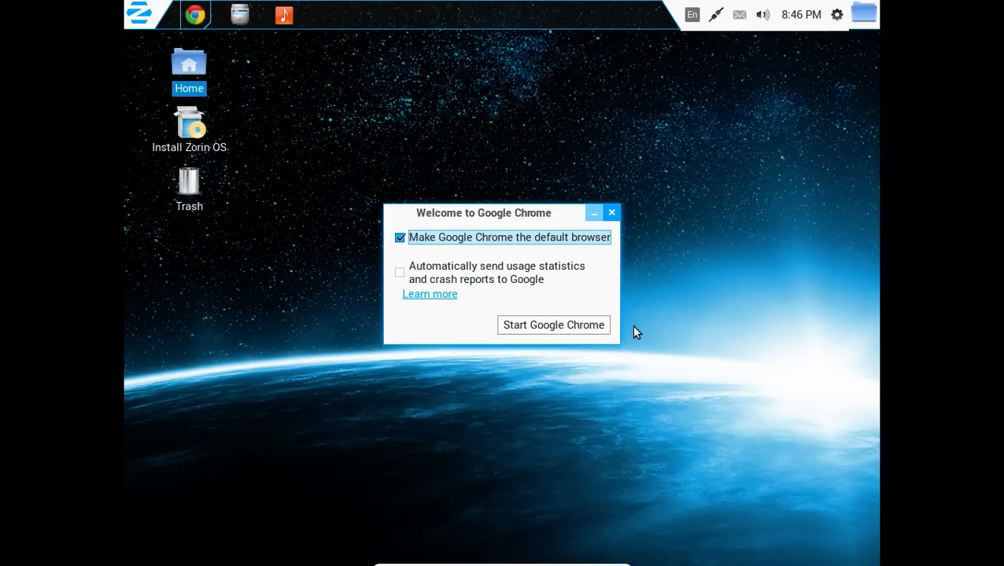
mouse_move(594, 318)
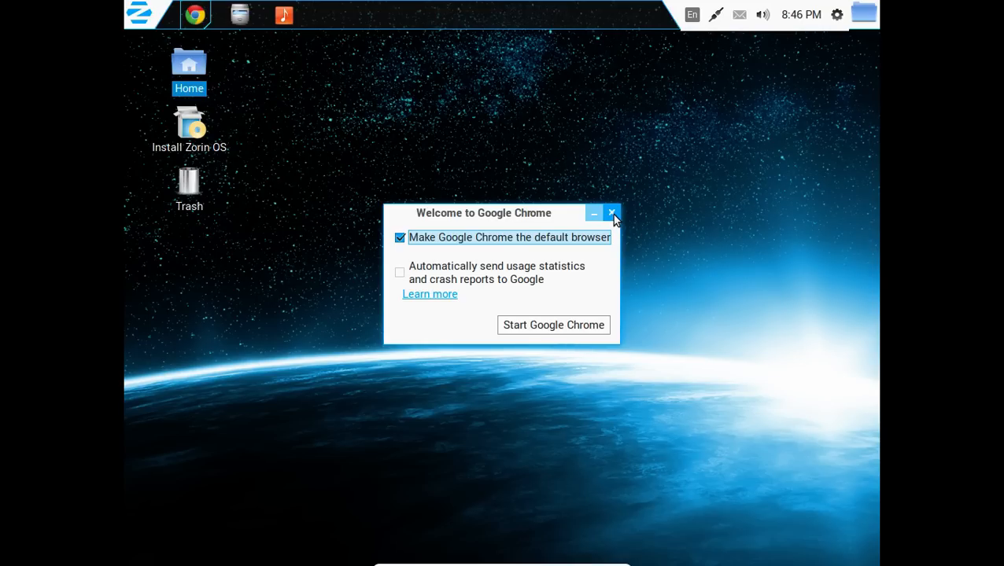
click(553, 324)
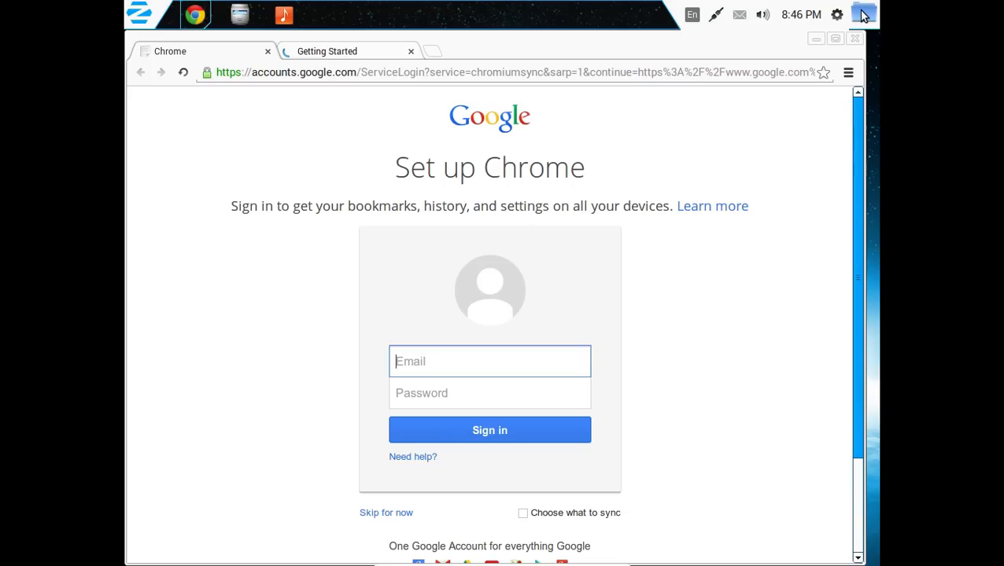
click(854, 38)
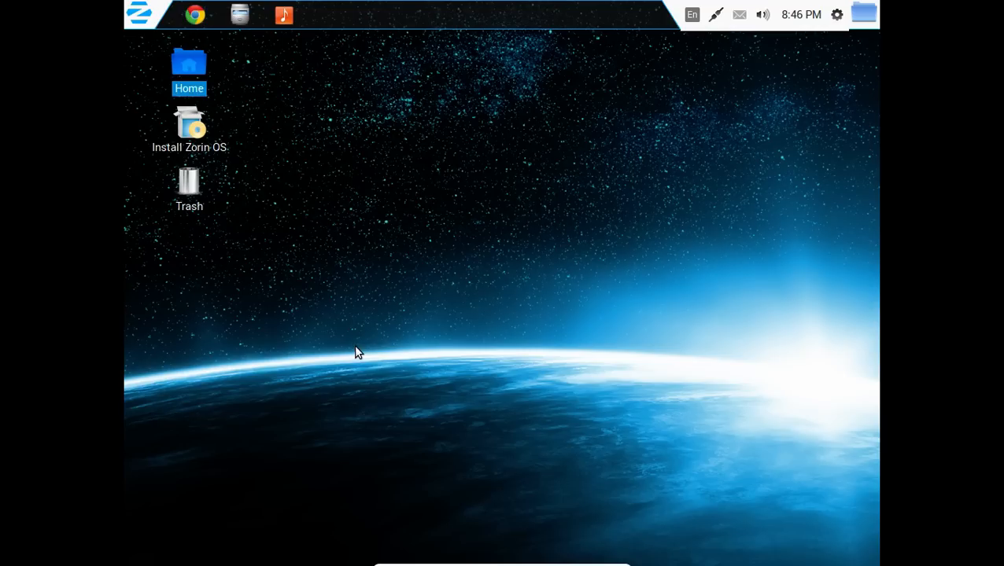
mouse_move(370, 330)
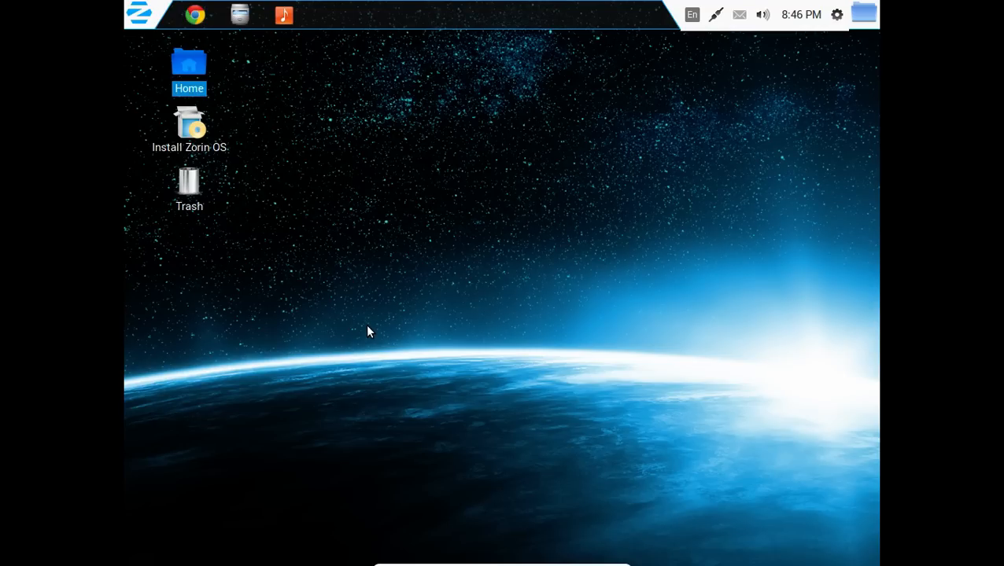
mouse_move(160, 139)
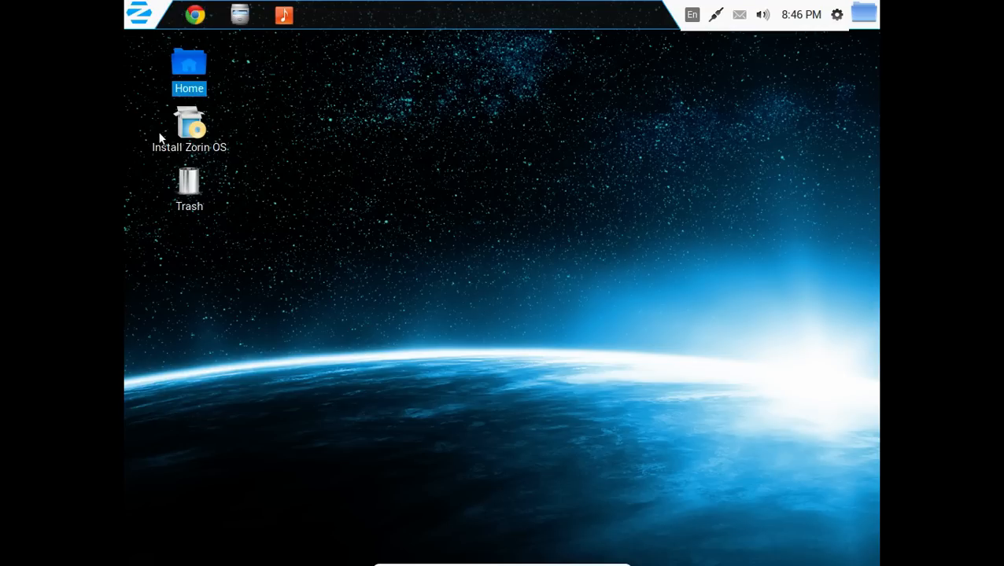
mouse_move(283, 162)
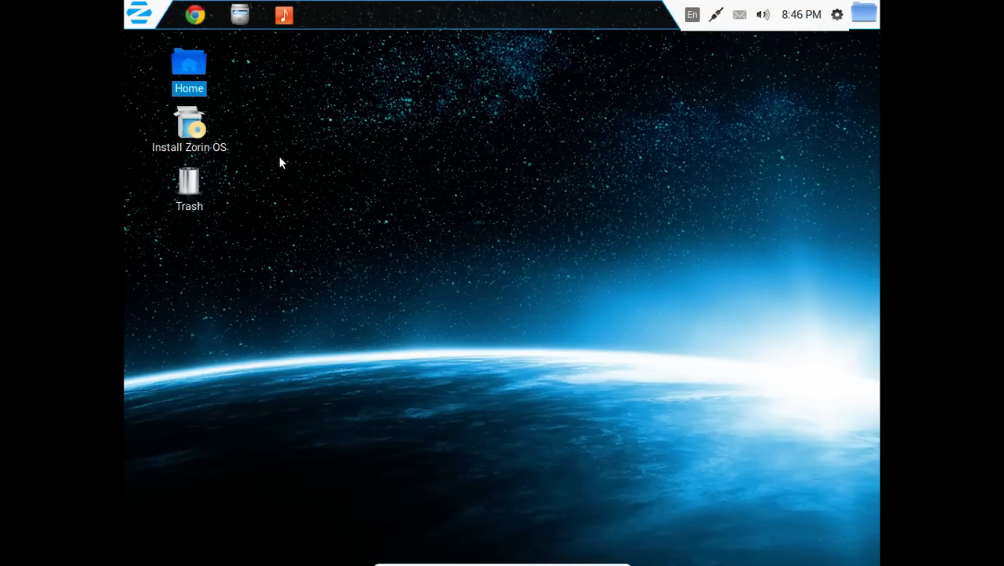
click(188, 186)
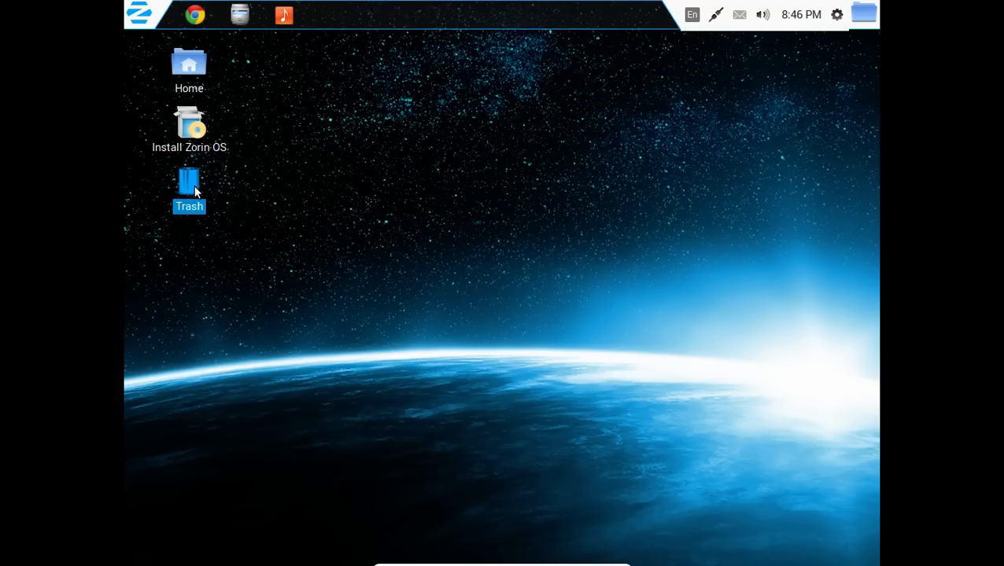
mouse_move(144, 124)
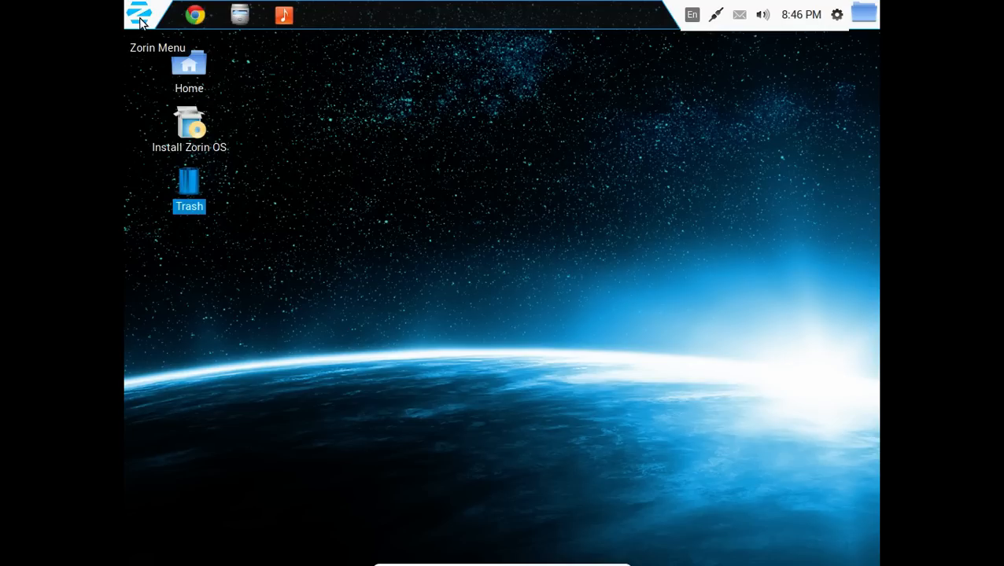
click(138, 14)
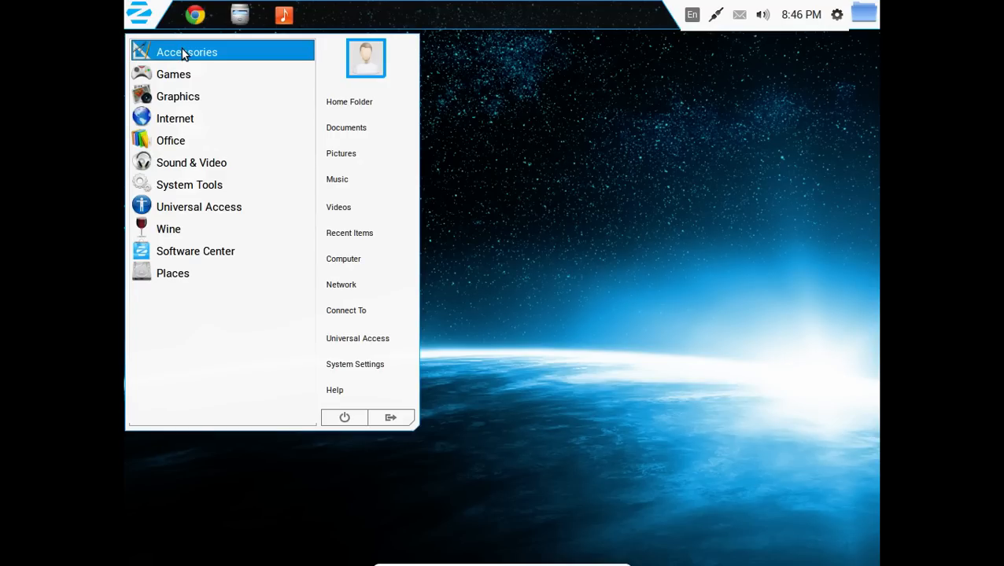
click(186, 52)
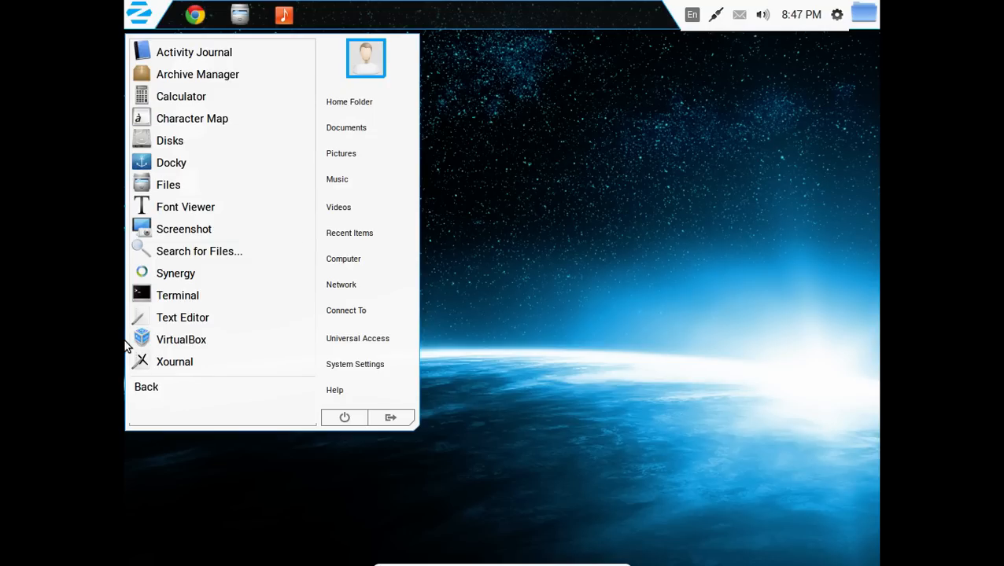
click(146, 387)
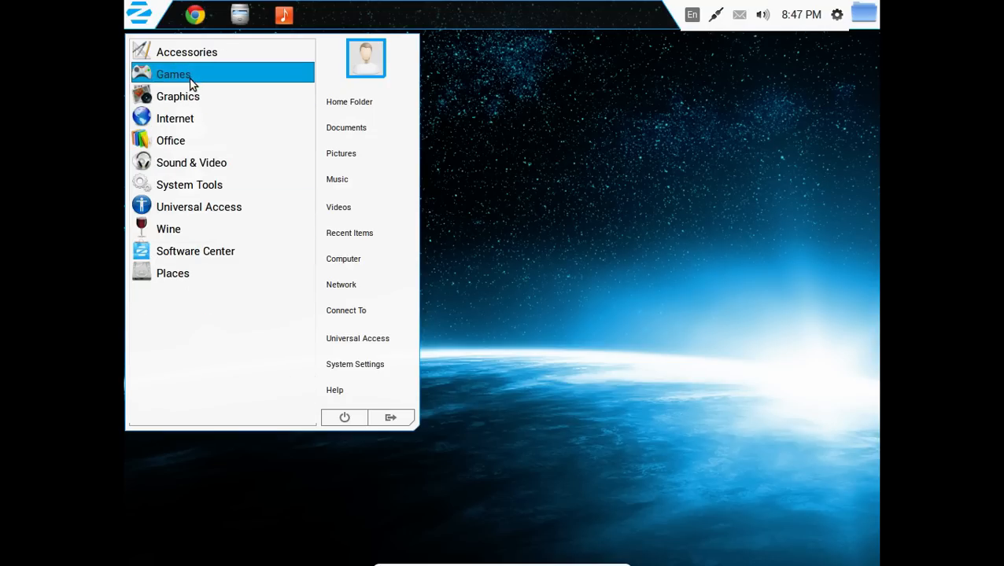
click(173, 74)
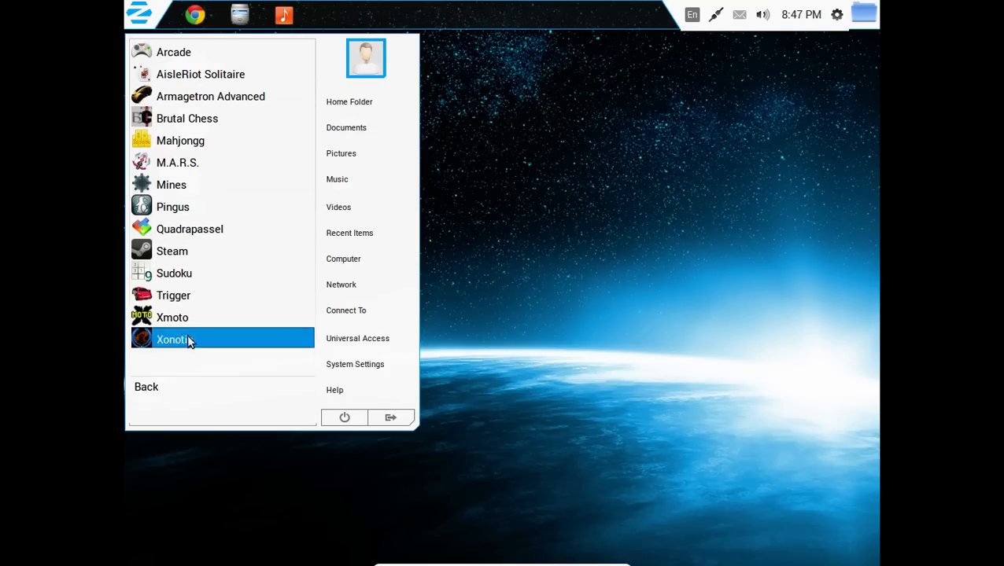
click(146, 387)
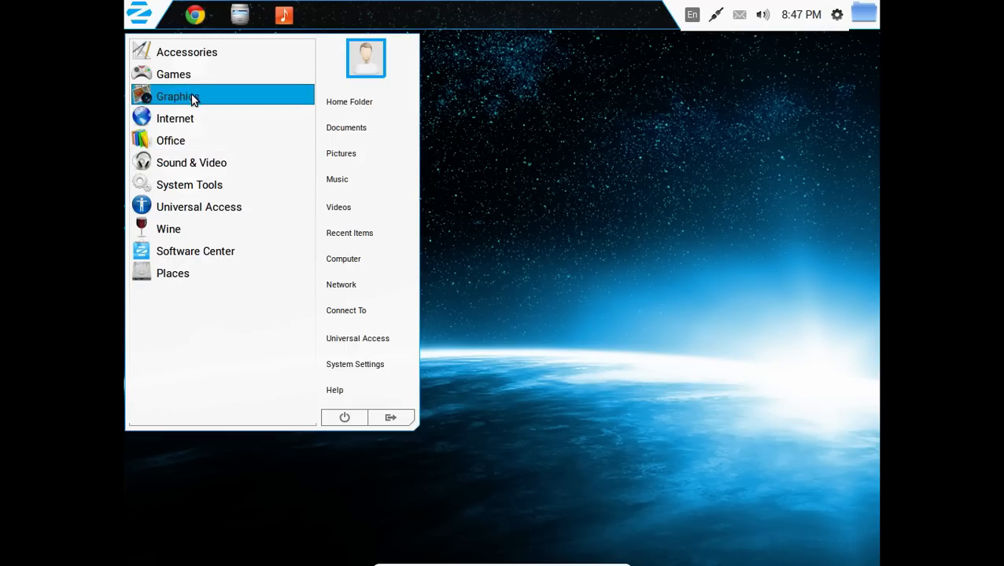
click(177, 96)
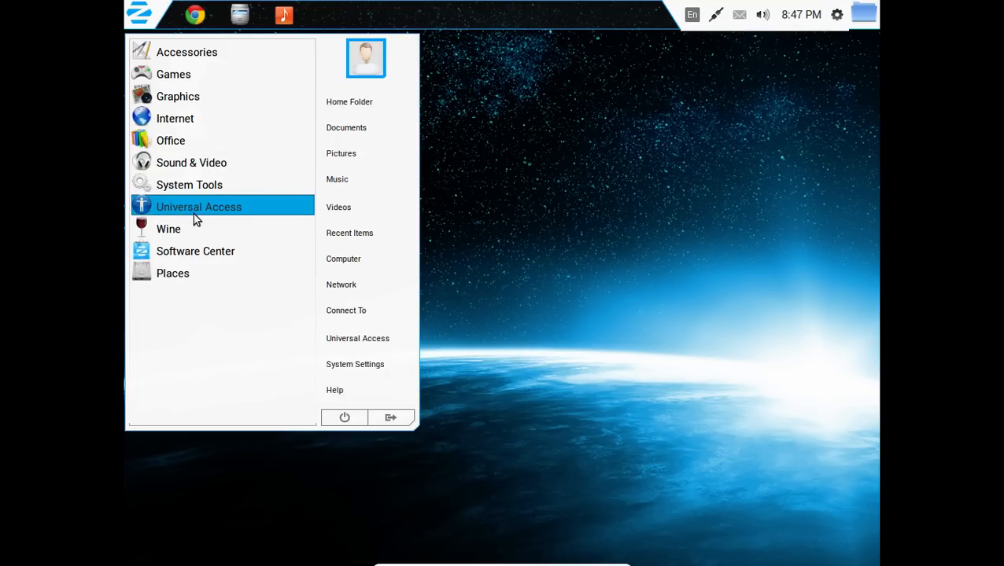
mouse_move(175, 118)
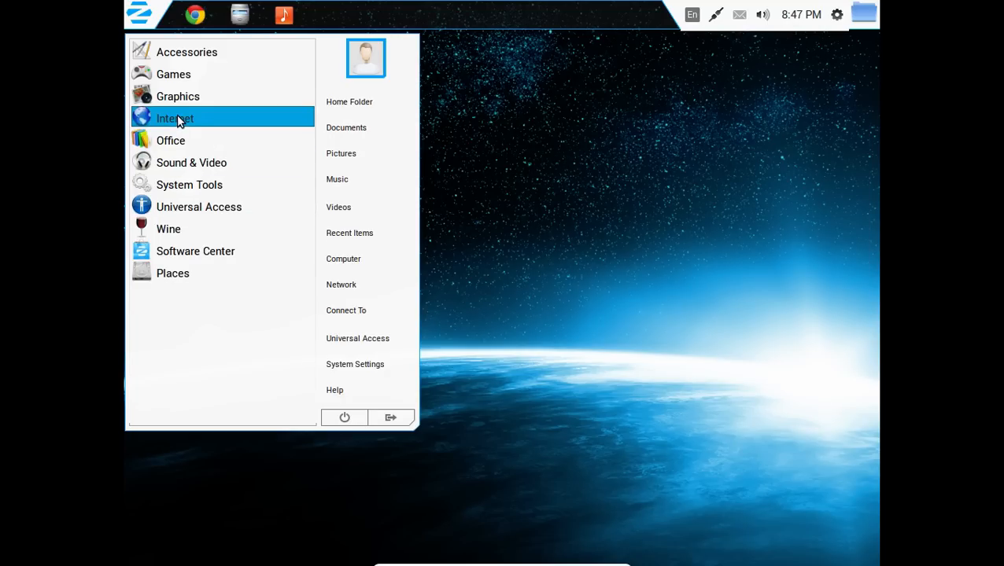
click(174, 118)
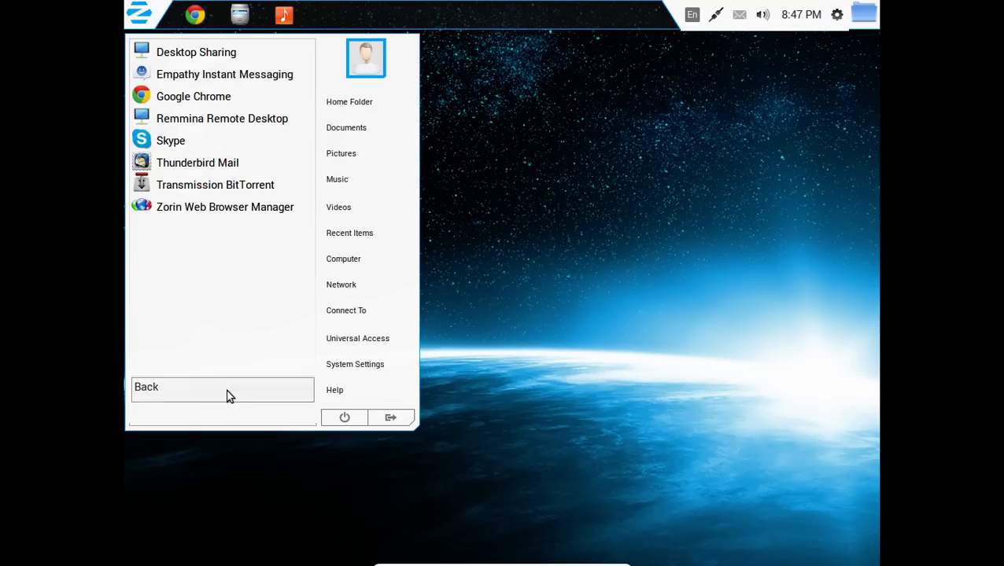
click(224, 387)
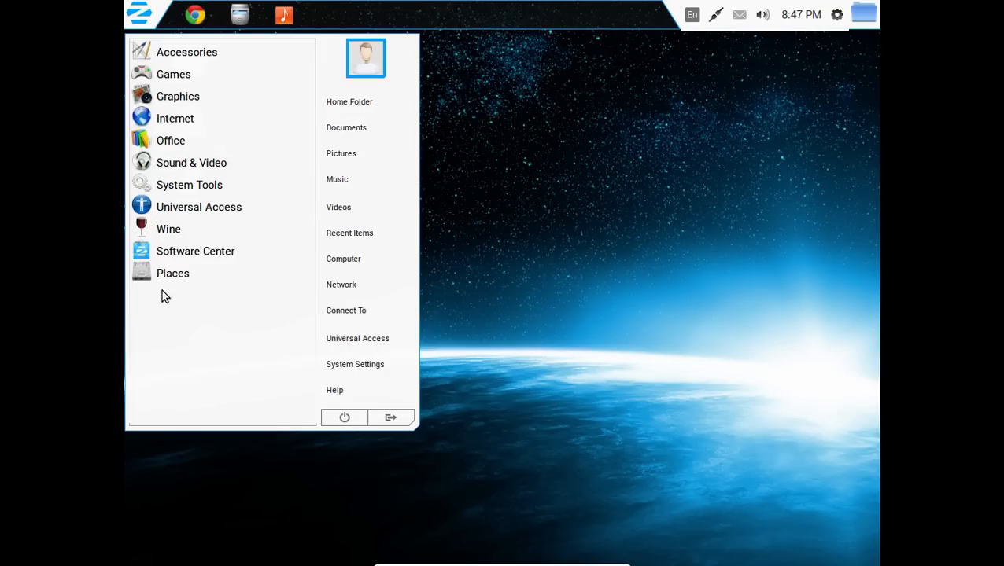
click(192, 162)
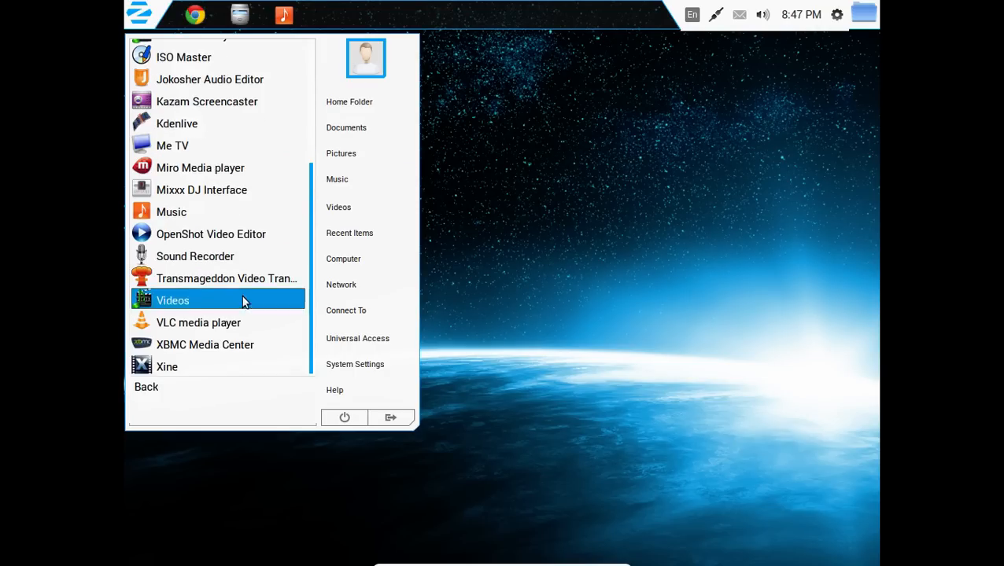
mouse_move(230, 323)
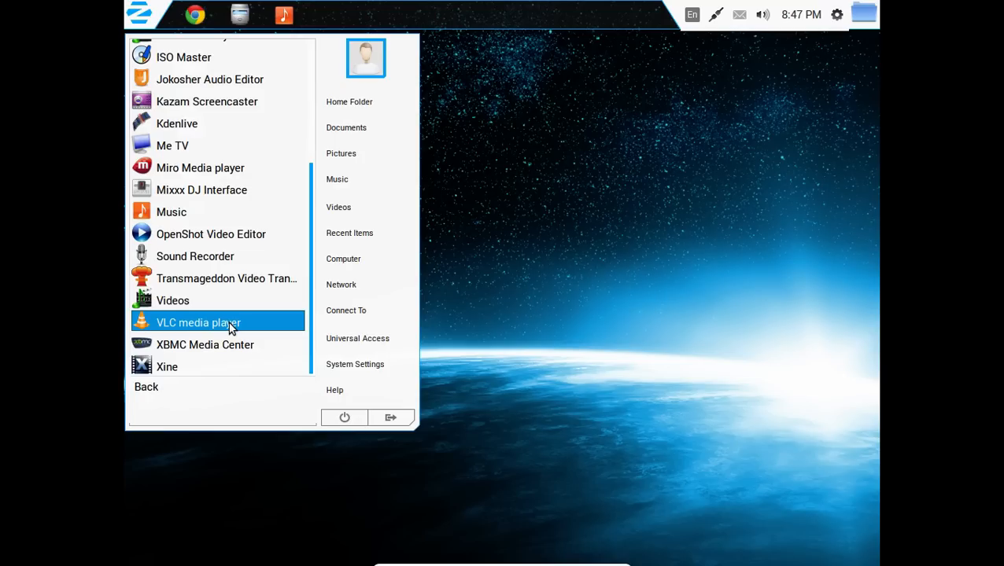
mouse_move(132, 393)
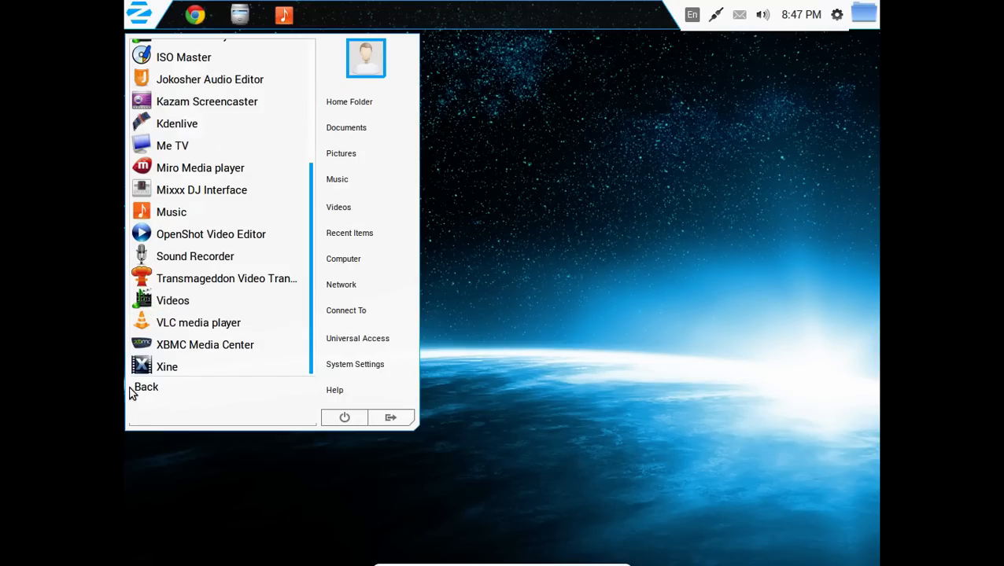
click(145, 387)
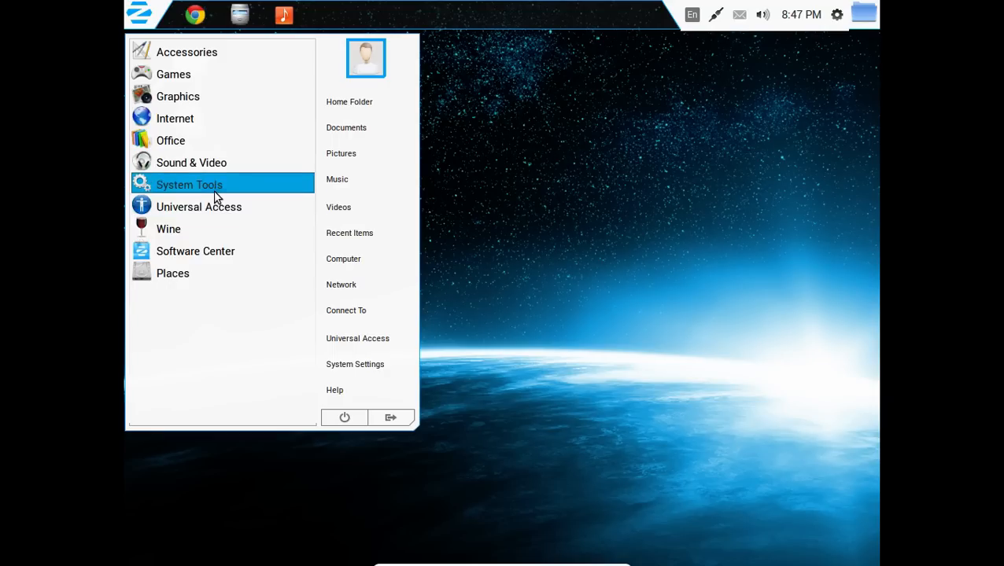
click(189, 184)
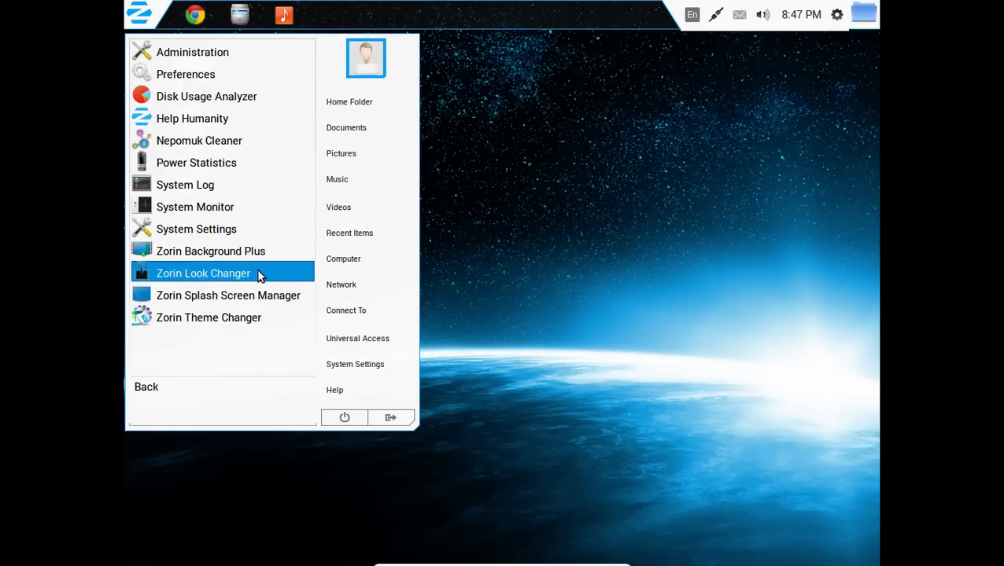
mouse_move(250, 326)
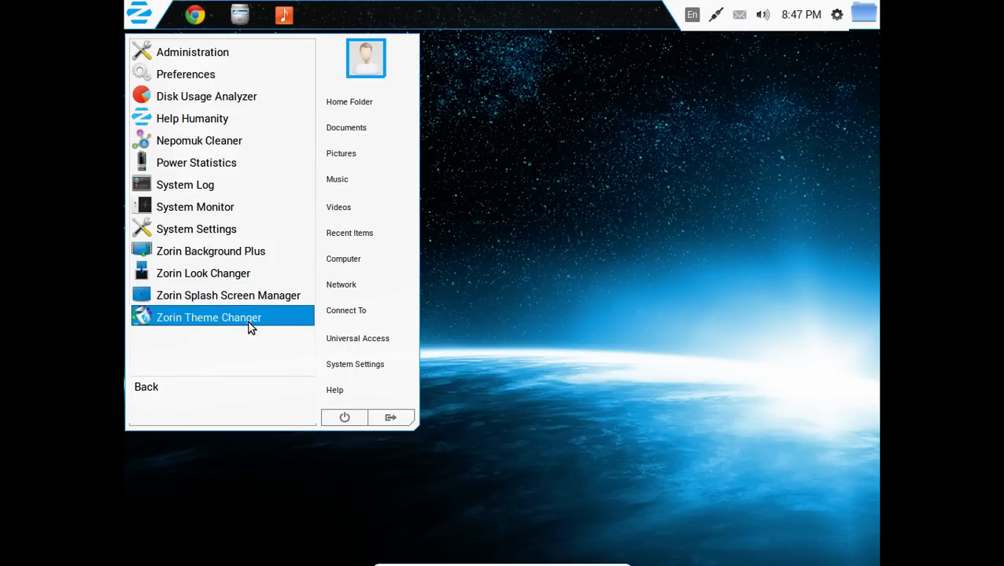
click(146, 387)
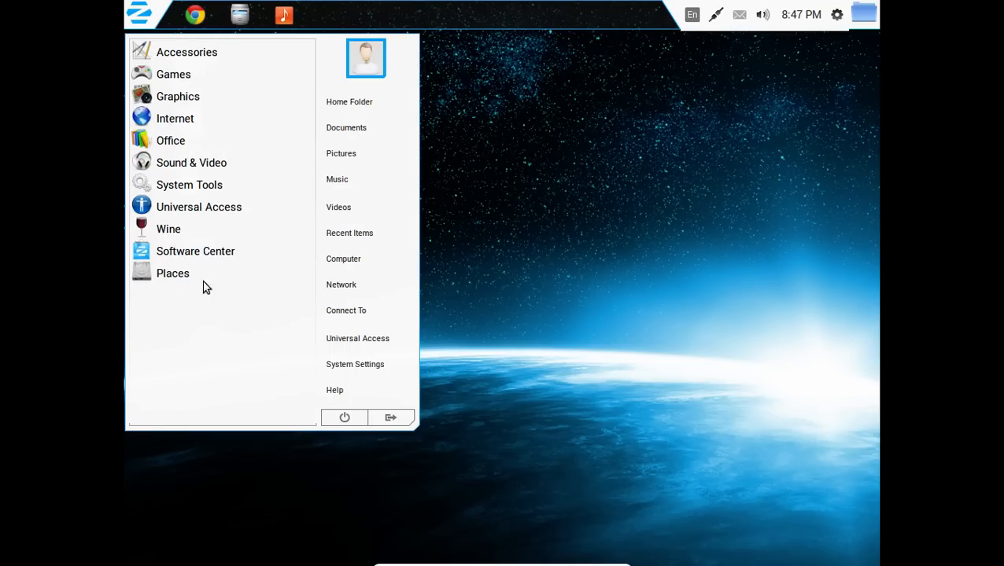
mouse_move(181, 230)
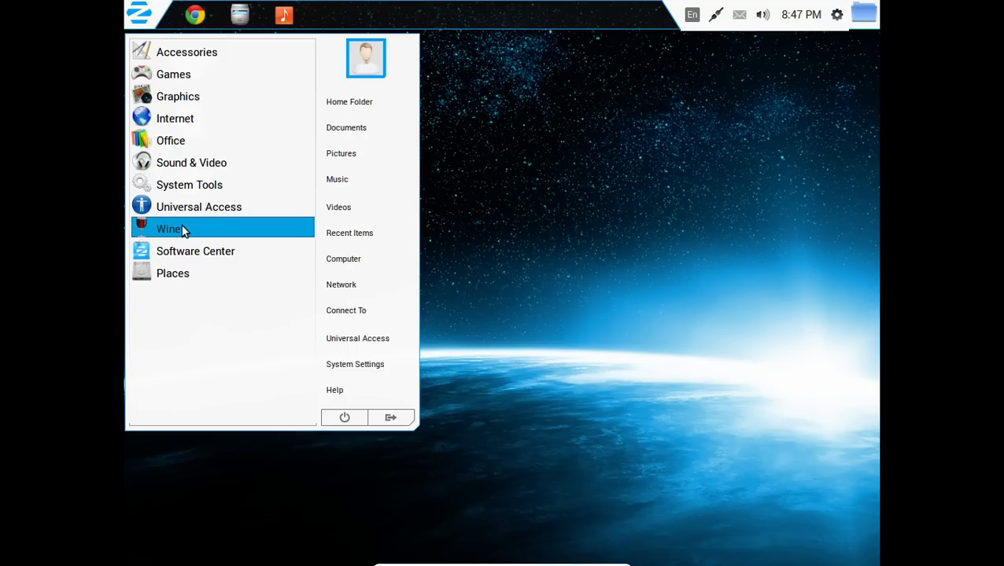
mouse_move(195, 252)
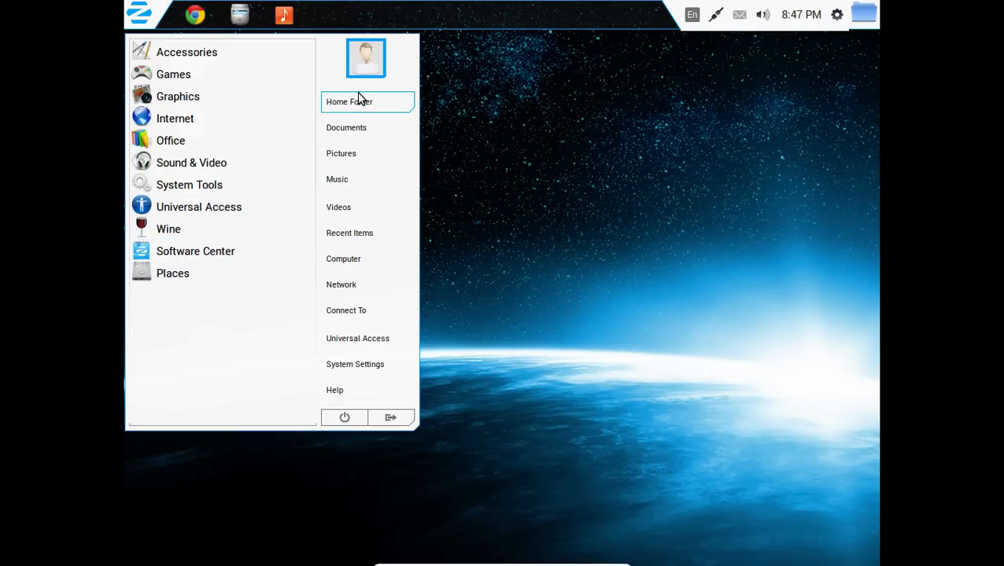
mouse_move(343, 258)
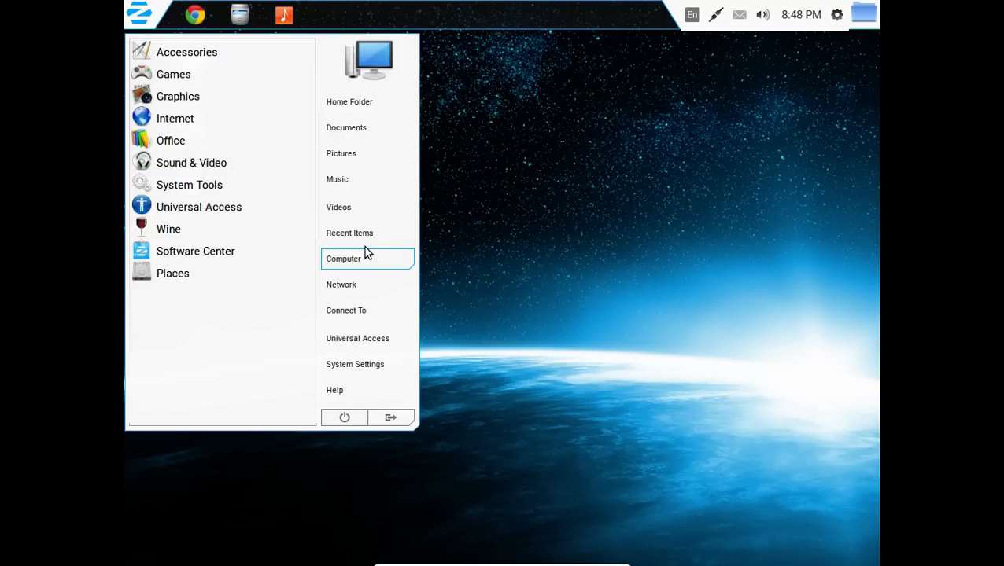
Show the System Tools category in the Zorin menu
click(189, 186)
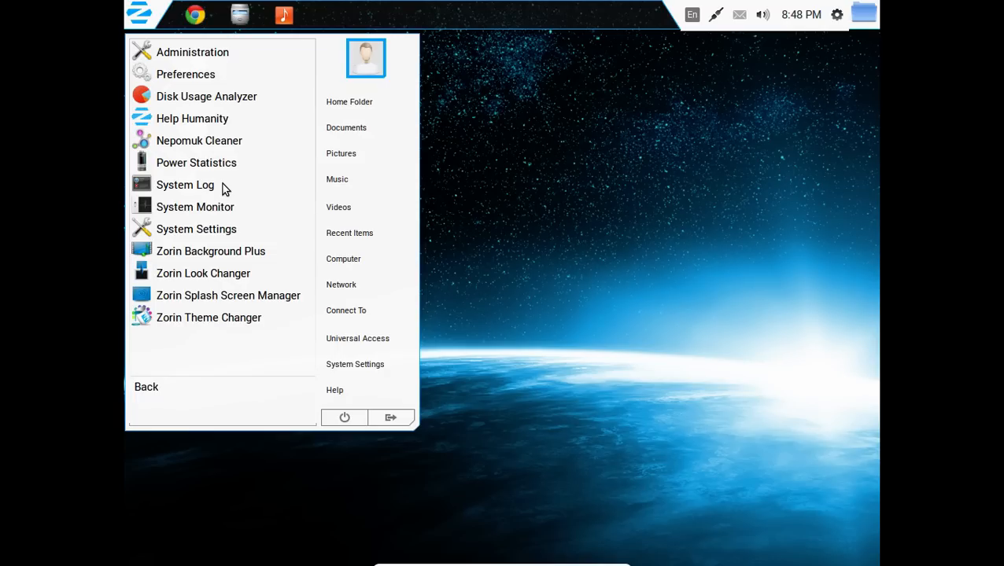
mouse_move(228, 274)
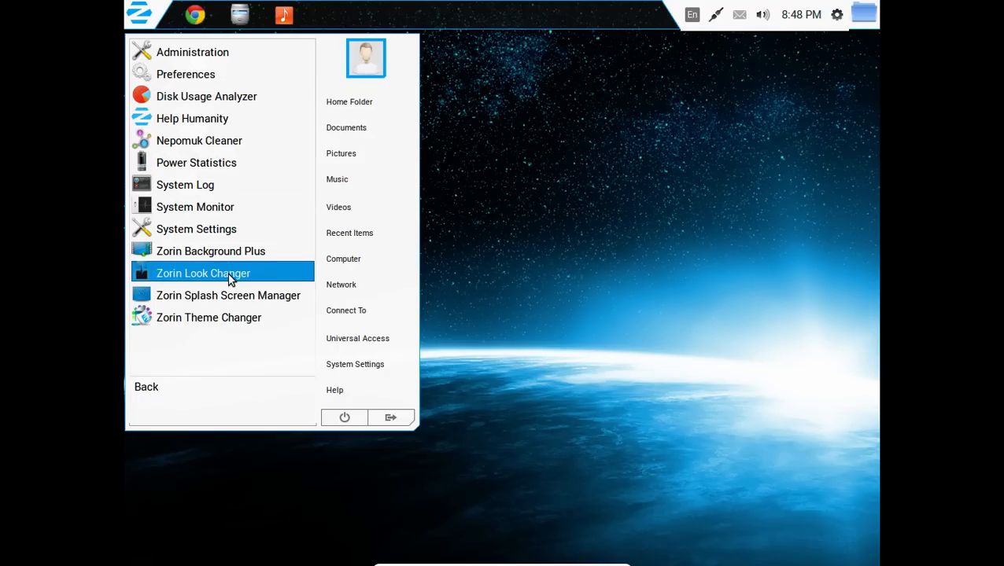
Apply the Unity look in Zorin Look Changer, acknowledge success, and close it
click(201, 274)
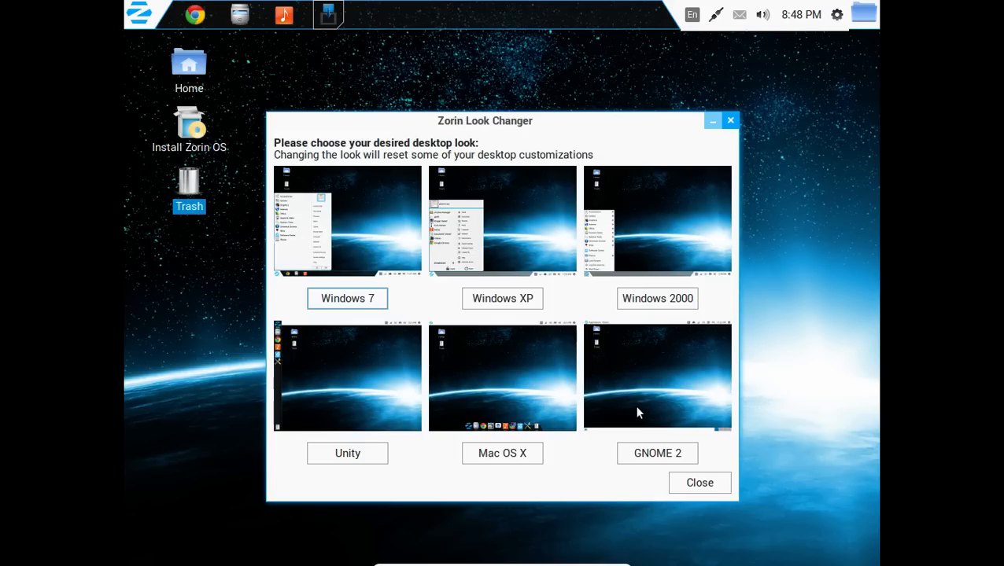
mouse_move(541, 223)
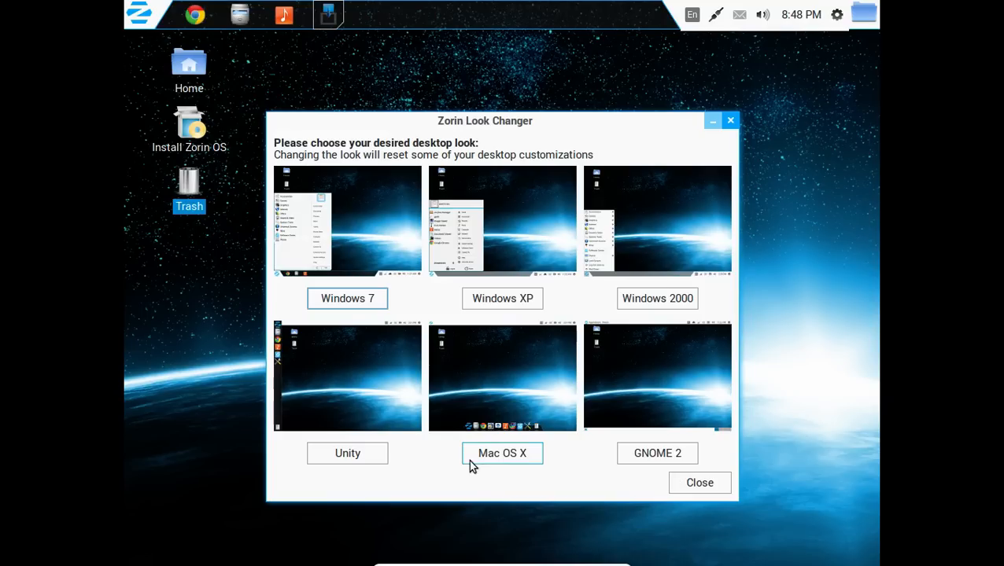
mouse_move(346, 453)
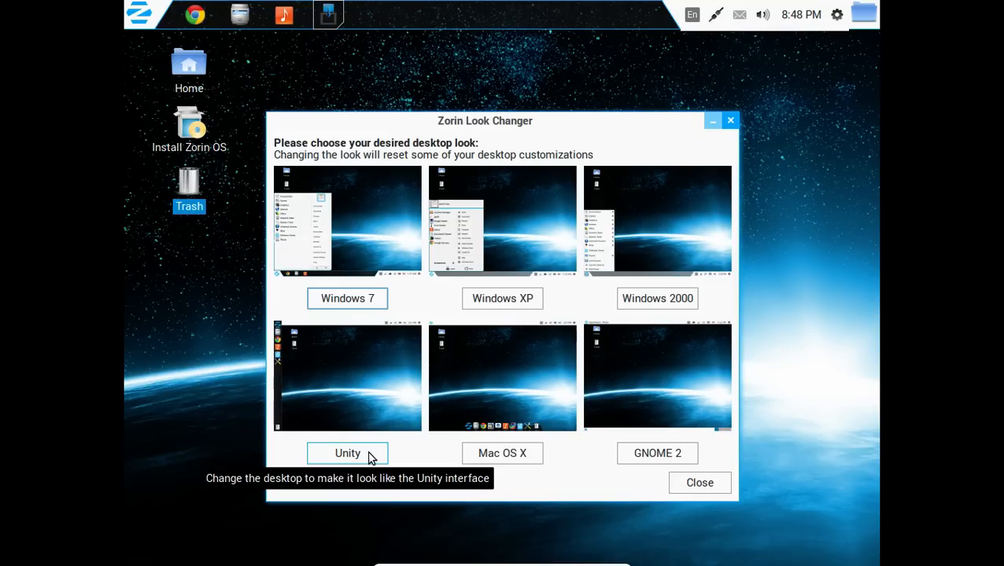
click(346, 453)
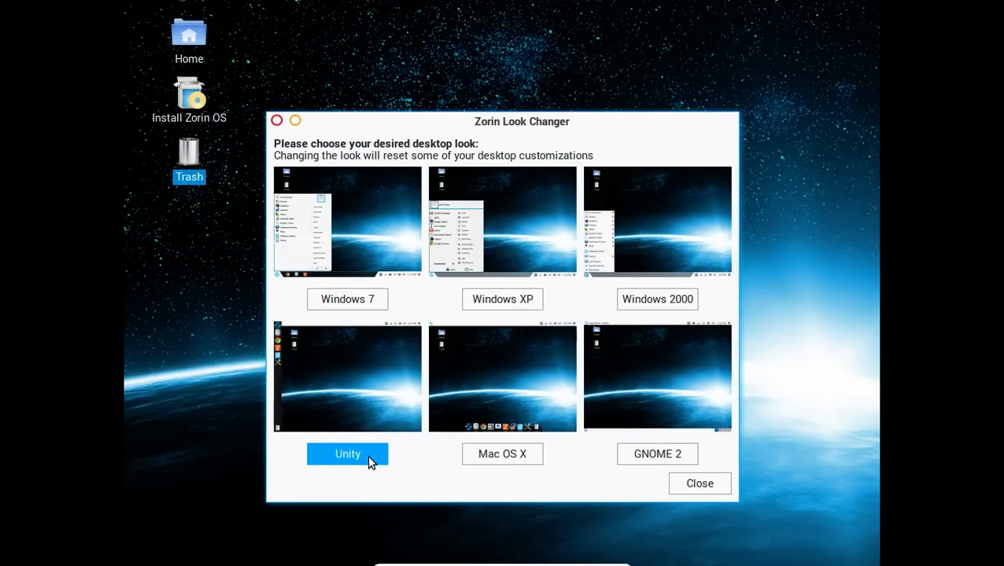
click(346, 453)
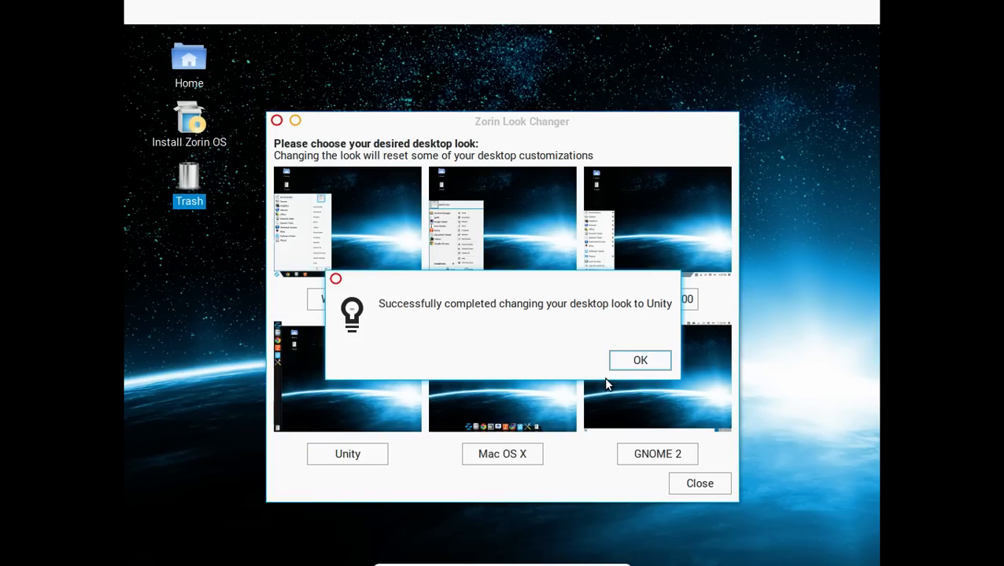
click(639, 361)
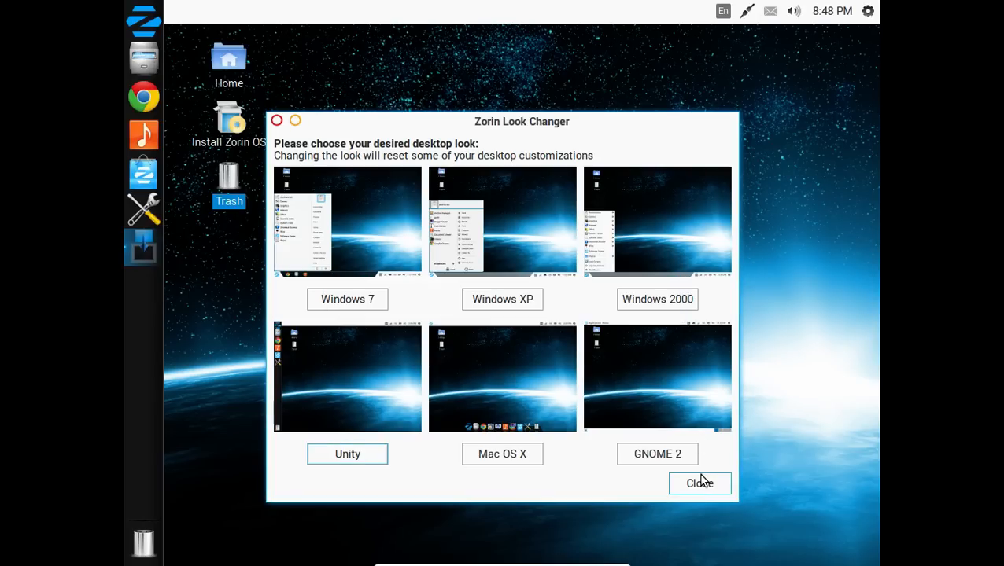
click(700, 483)
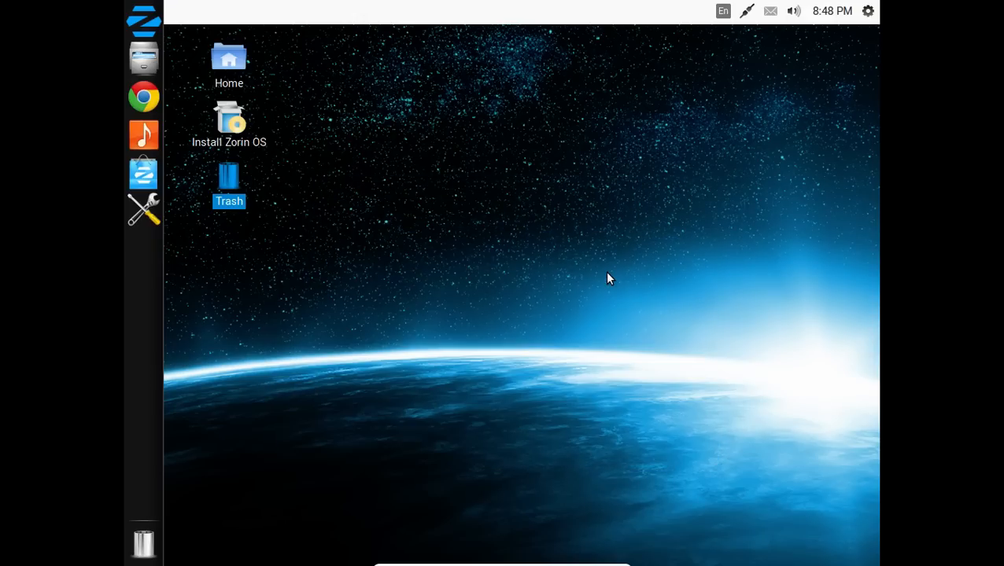
mouse_move(186, 120)
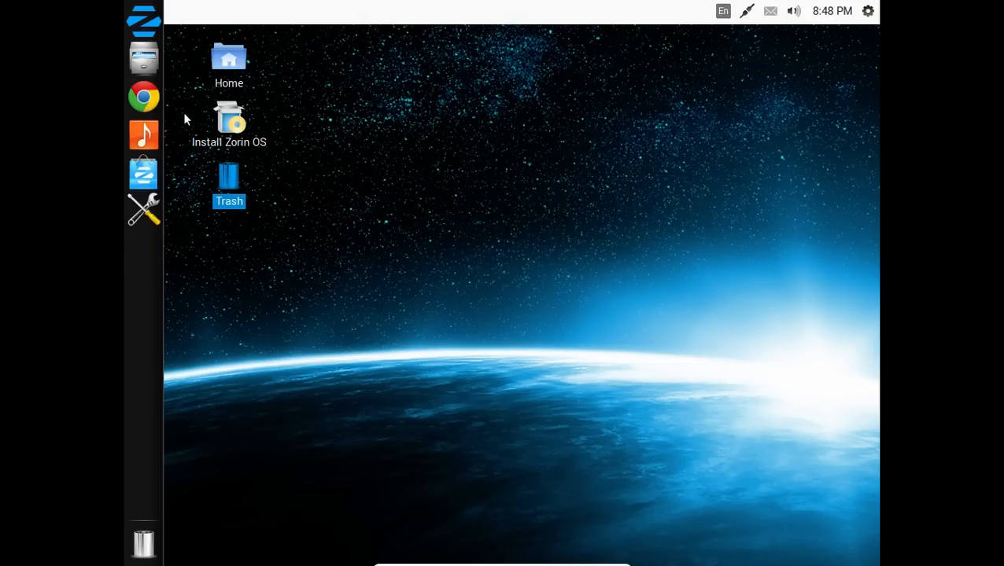
mouse_move(151, 264)
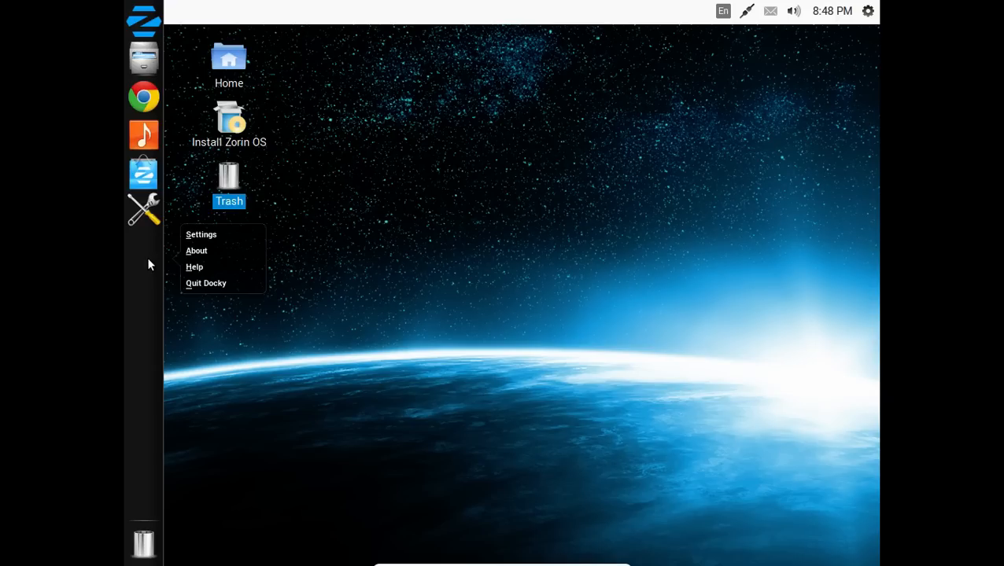
mouse_move(186, 270)
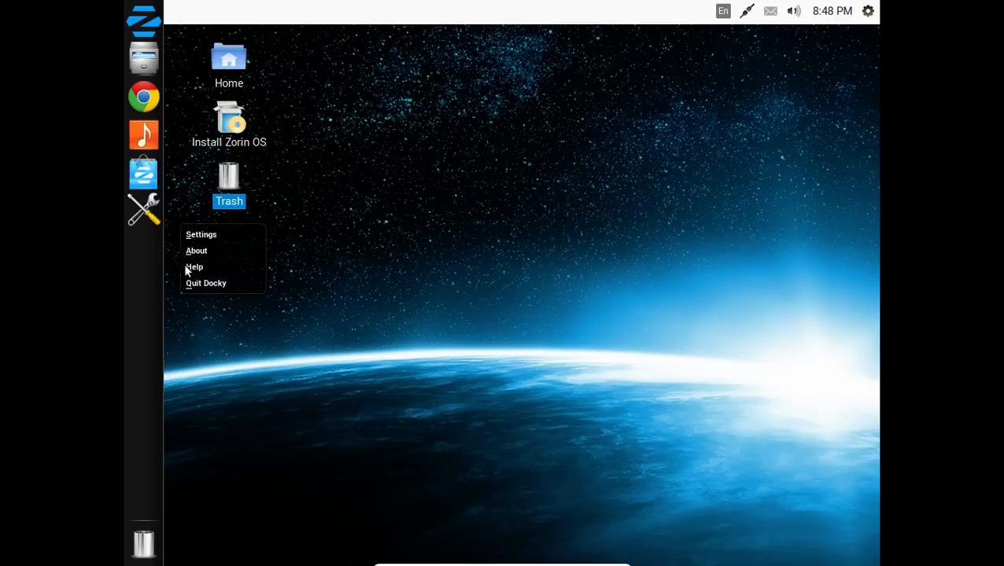
mouse_move(220, 240)
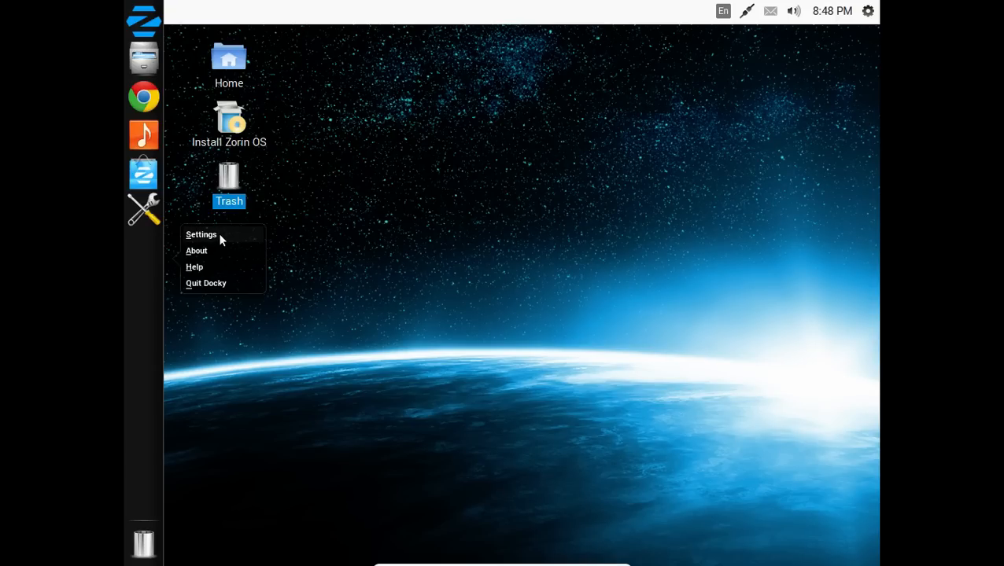
Scroll through Docky Settings' Docklets list, then close the settings window
click(201, 234)
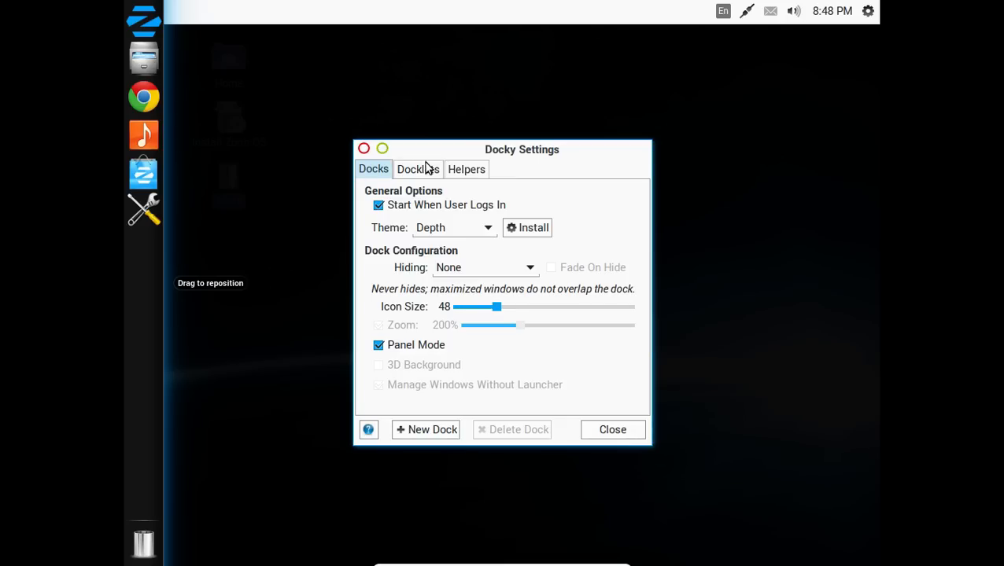
click(419, 170)
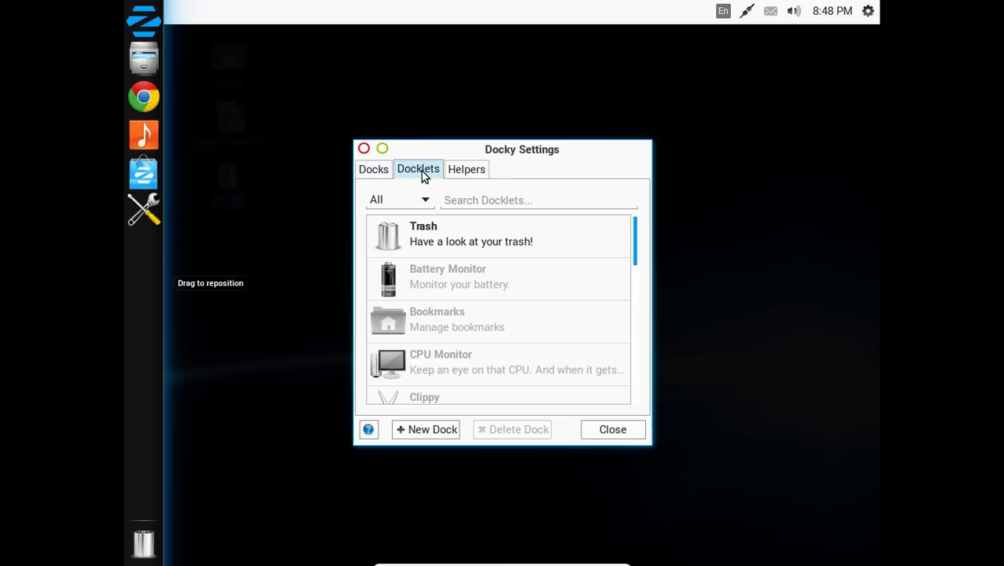
mouse_move(635, 254)
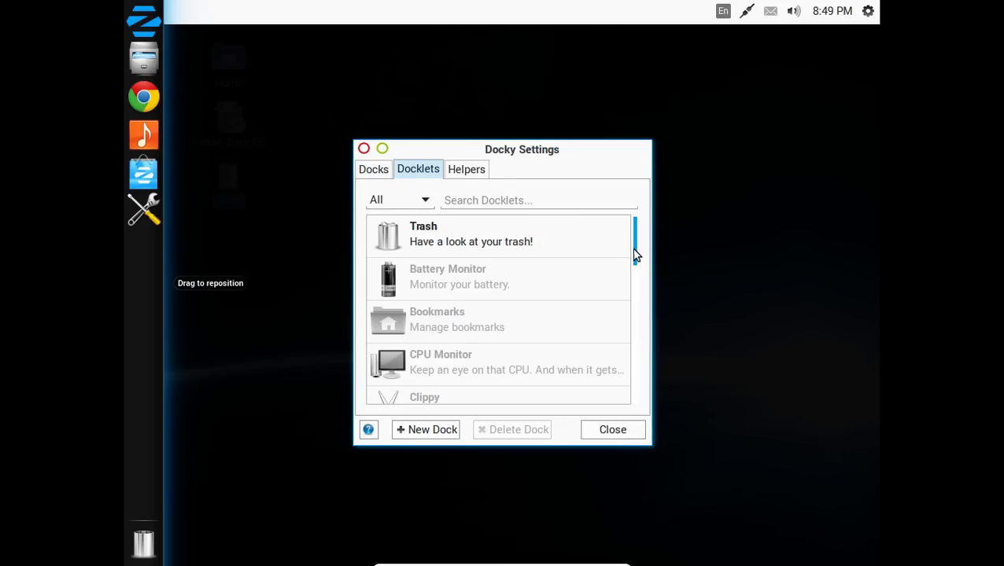
scroll(down, 3)
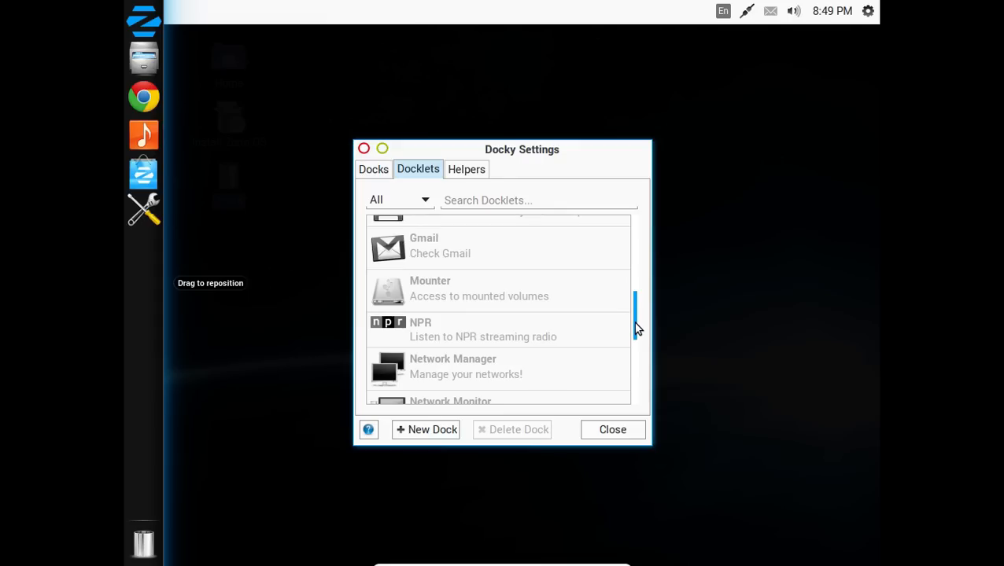
scroll(down, 3)
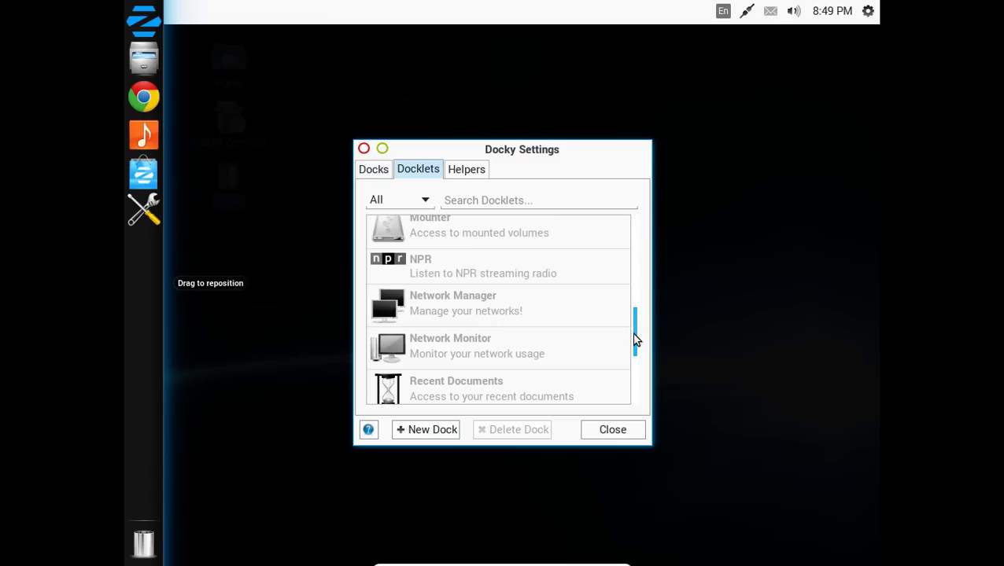
scroll(down, 3)
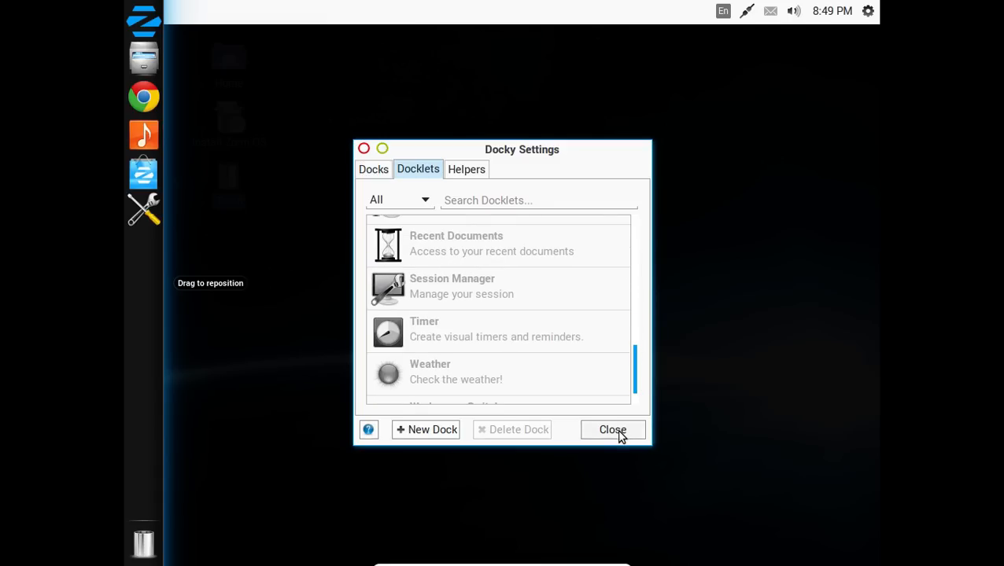
click(612, 429)
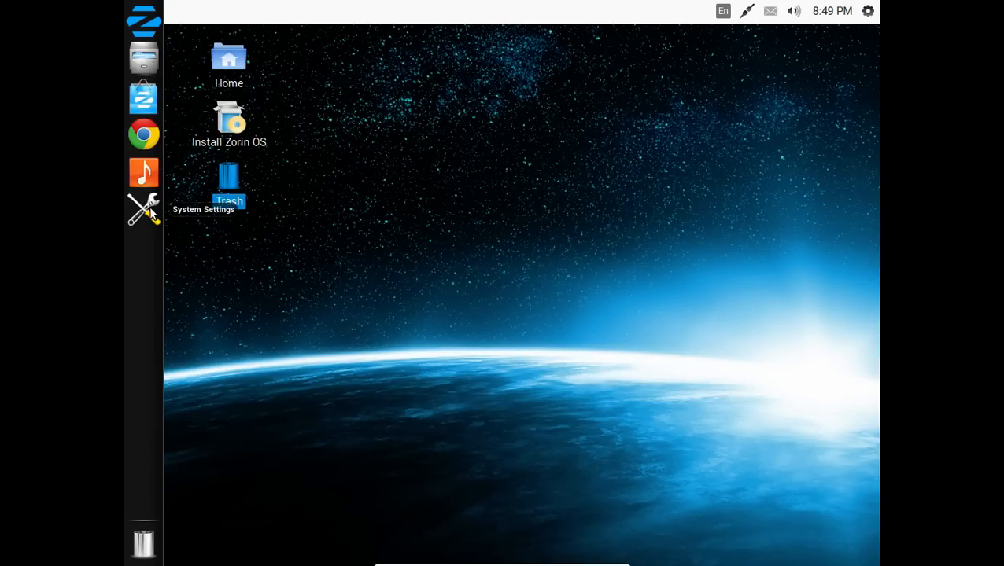
mouse_move(708, 281)
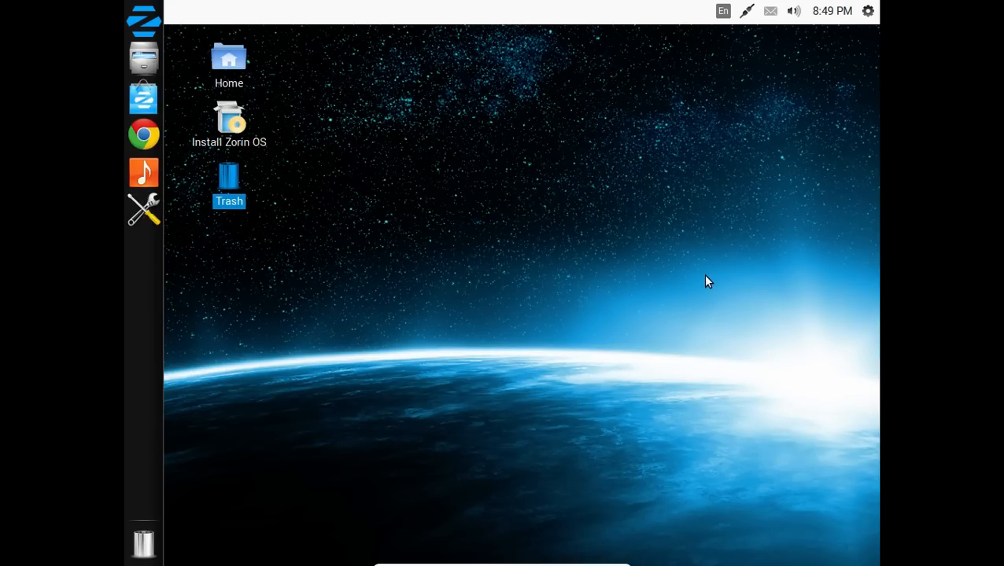
click(145, 209)
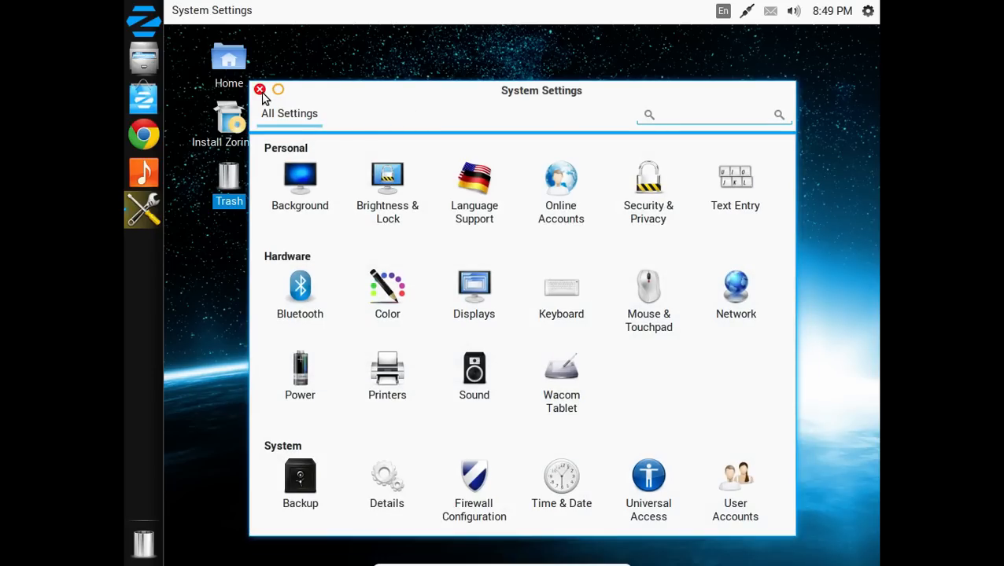
click(260, 88)
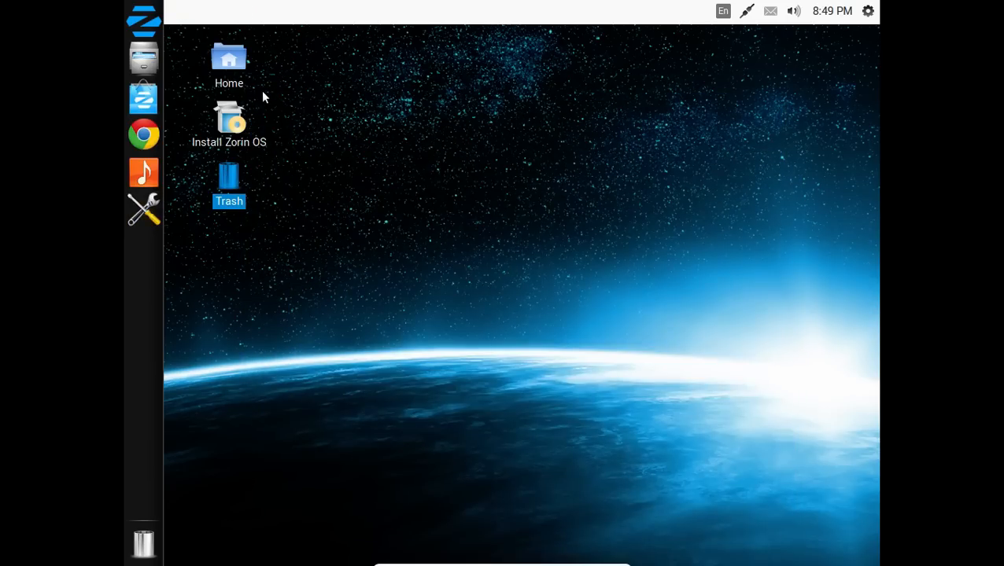
mouse_move(145, 22)
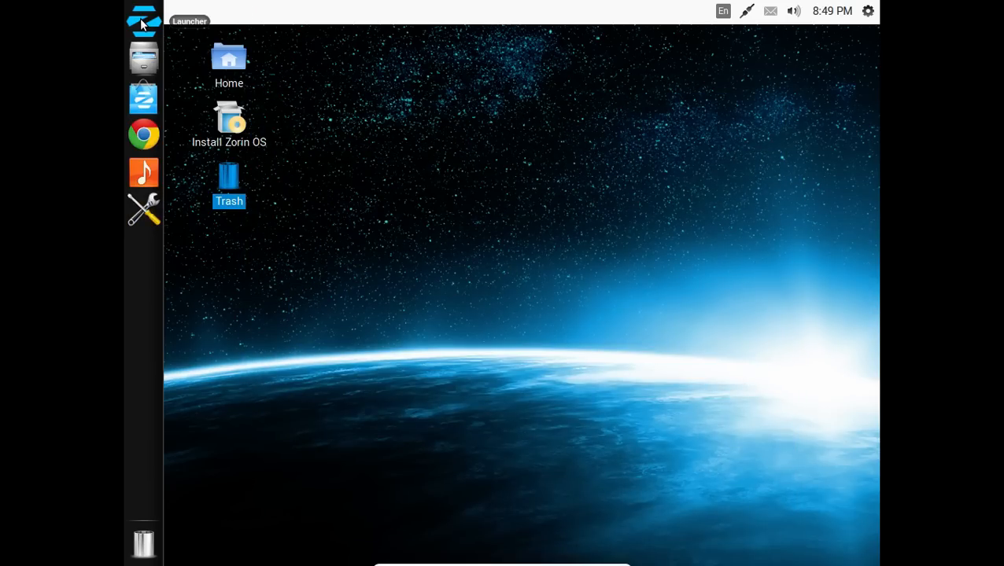
Search the app launcher for 'look' to find Zorin Look Changer
click(143, 22)
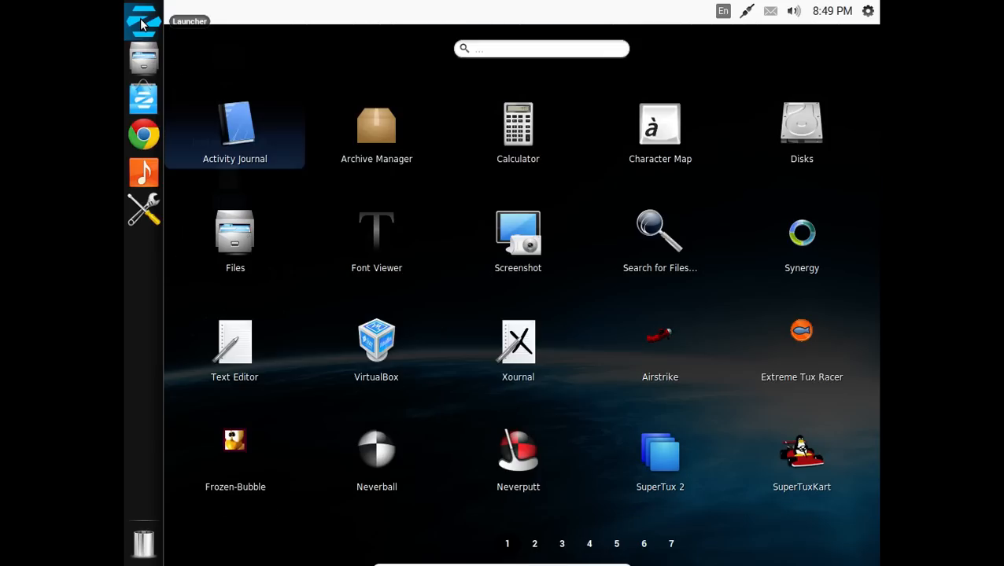
mouse_move(518, 242)
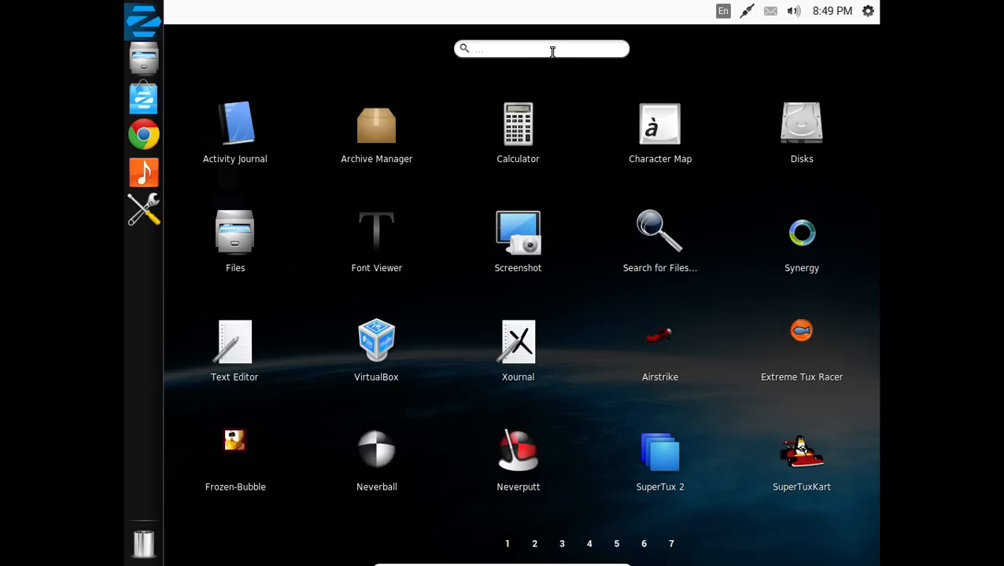
text(look)
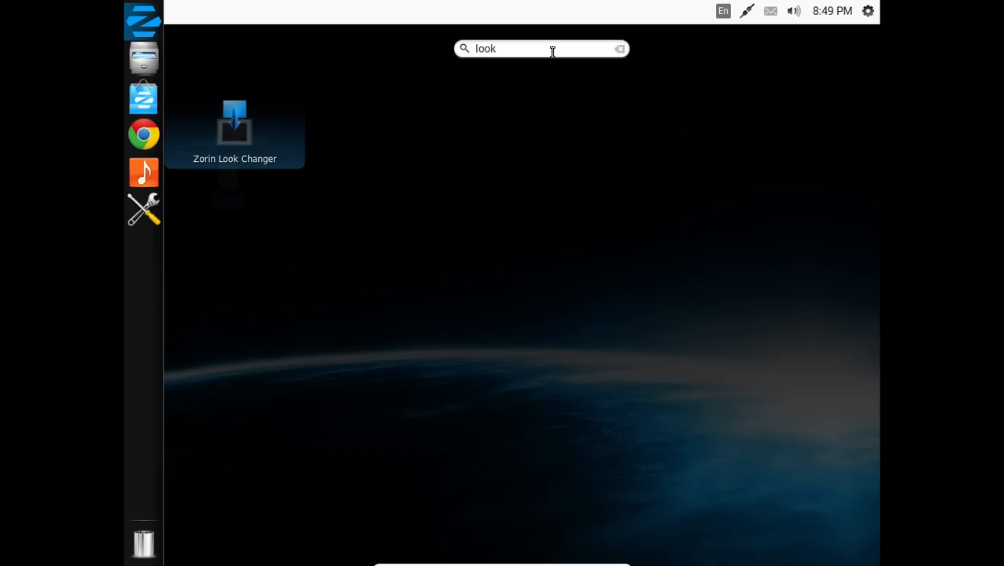
mouse_move(245, 132)
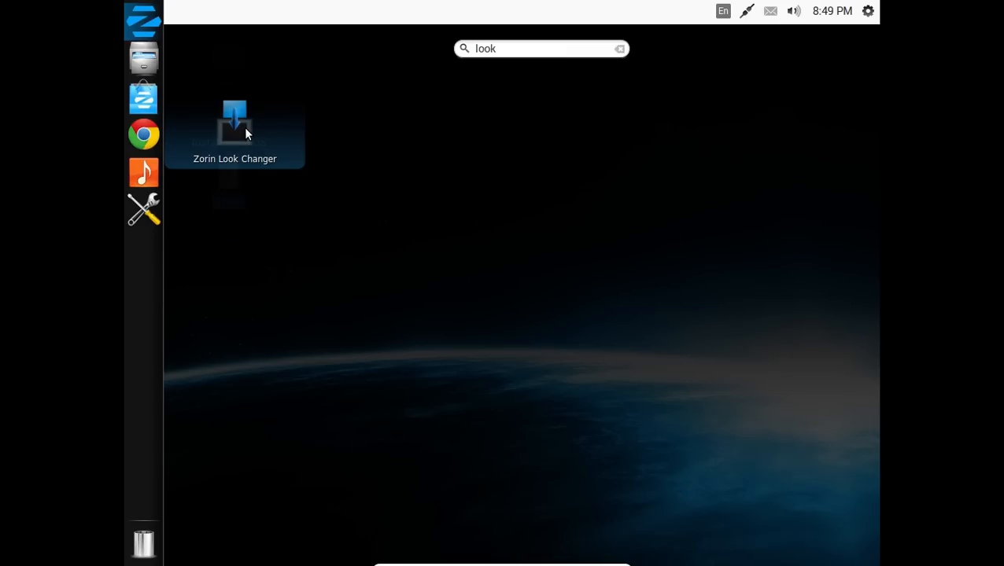
Use Zorin Look Changer to apply the Windows 7 look and confirm the change
double_click(234, 123)
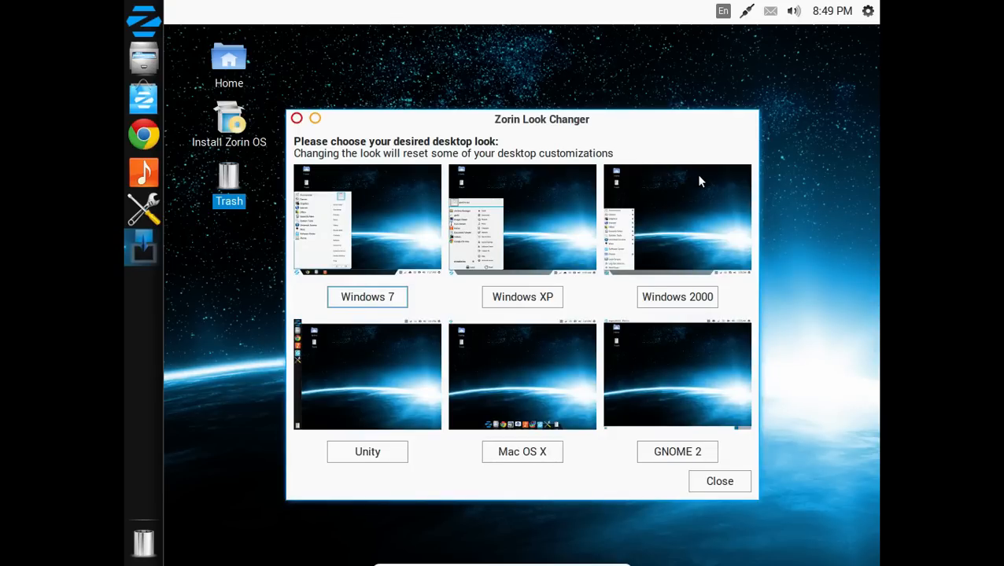
mouse_move(737, 212)
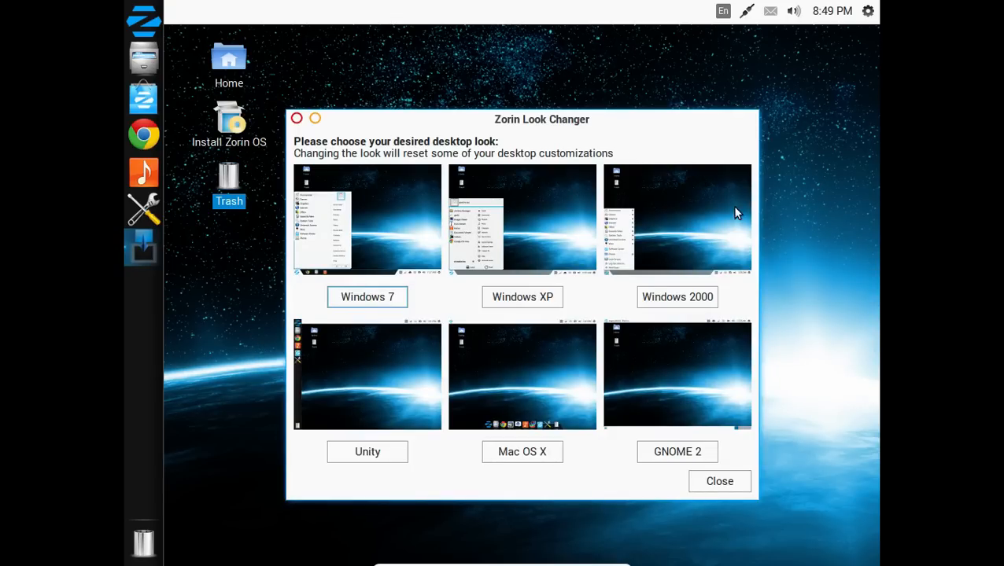
click(368, 296)
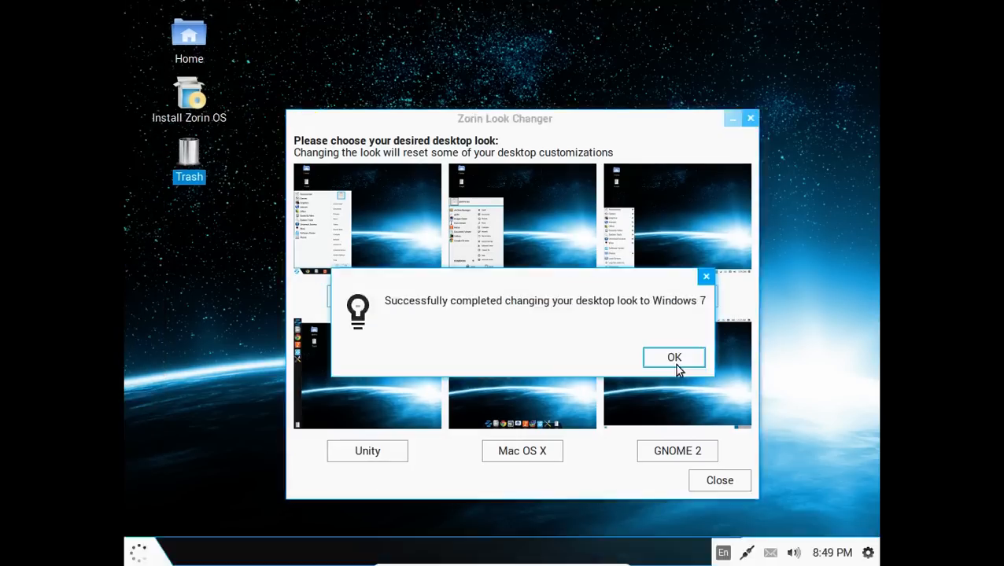
click(674, 357)
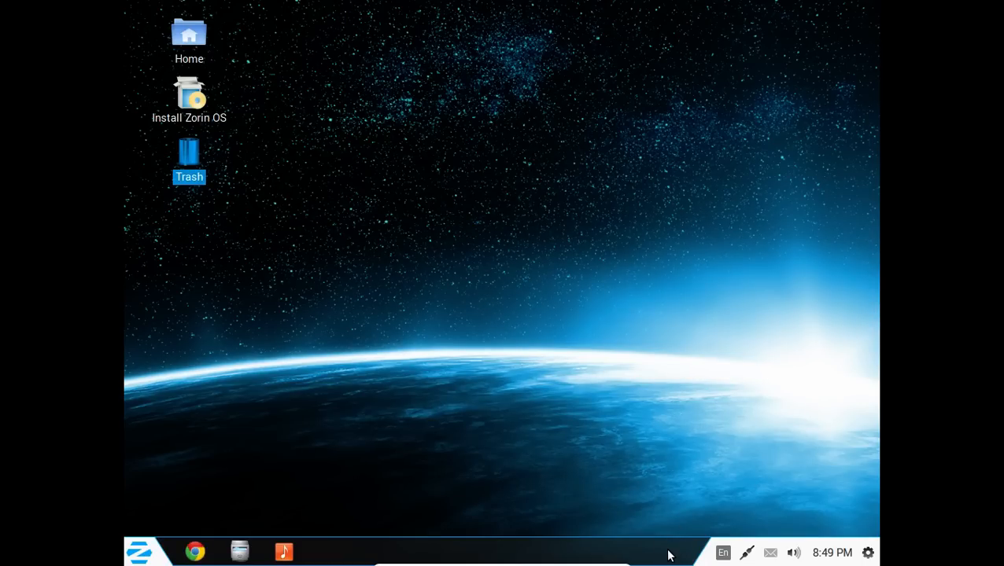
mouse_move(173, 551)
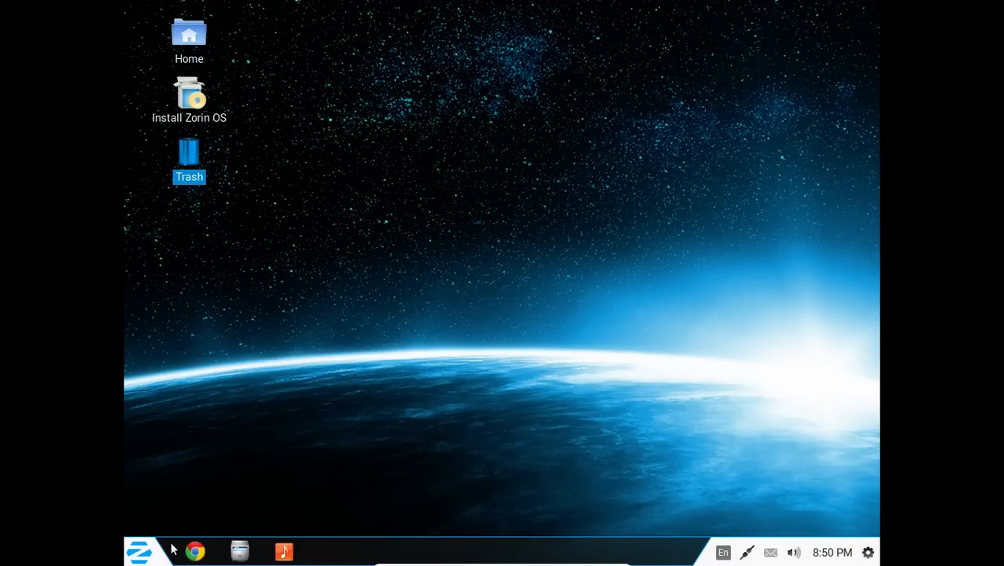
Leave the VM and bring up Chrome on zorin-os.com/premium.html
click(138, 550)
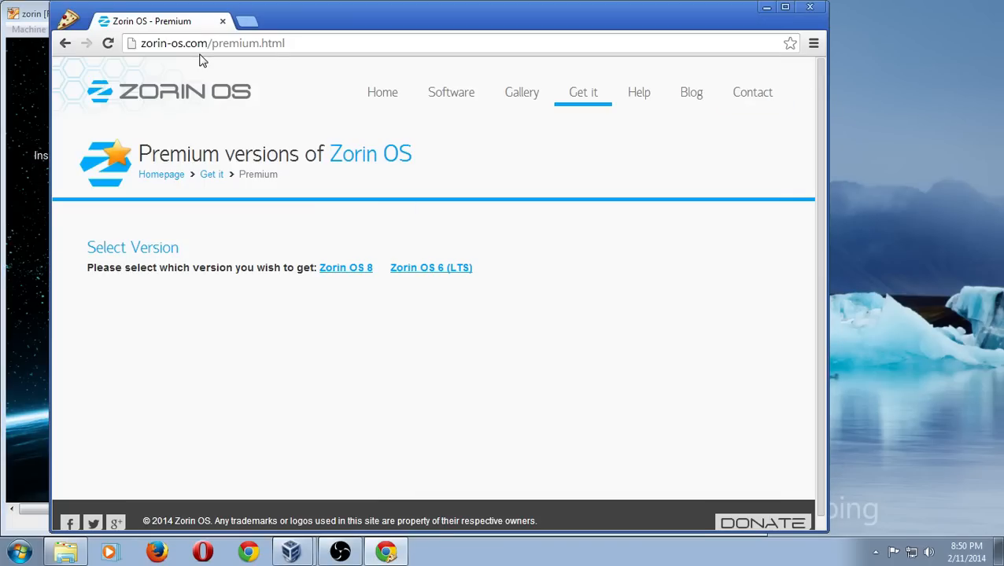
mouse_move(22, 44)
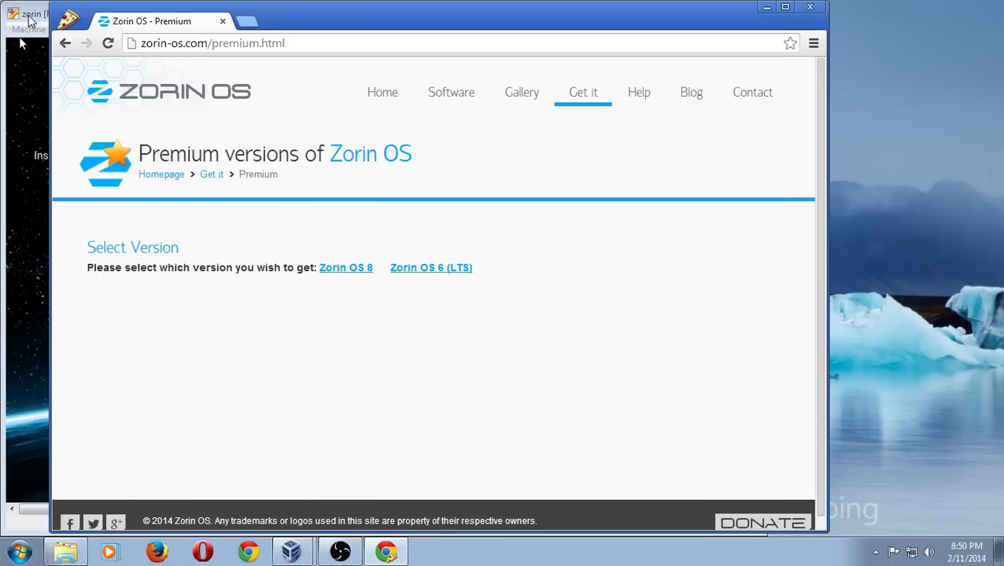